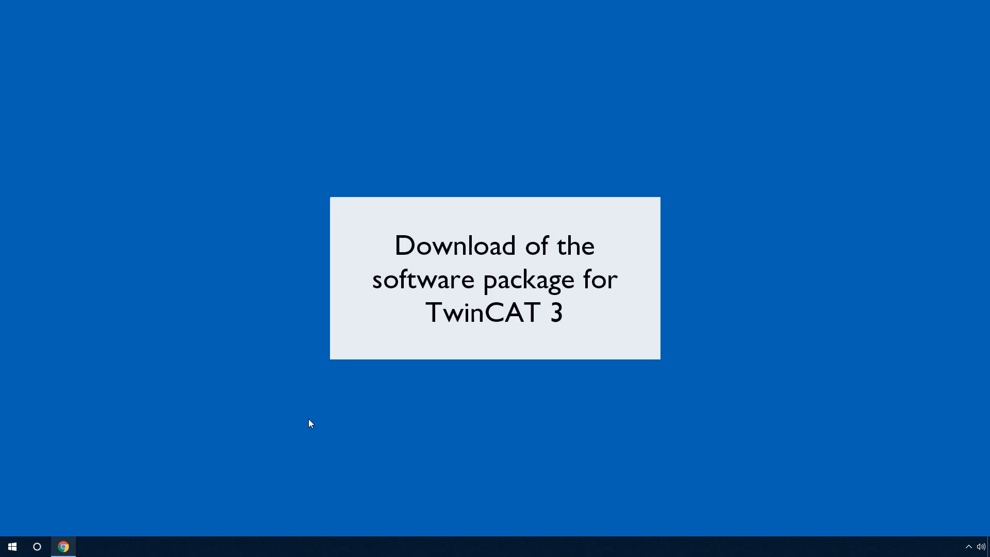
mouse_move(283, 437)
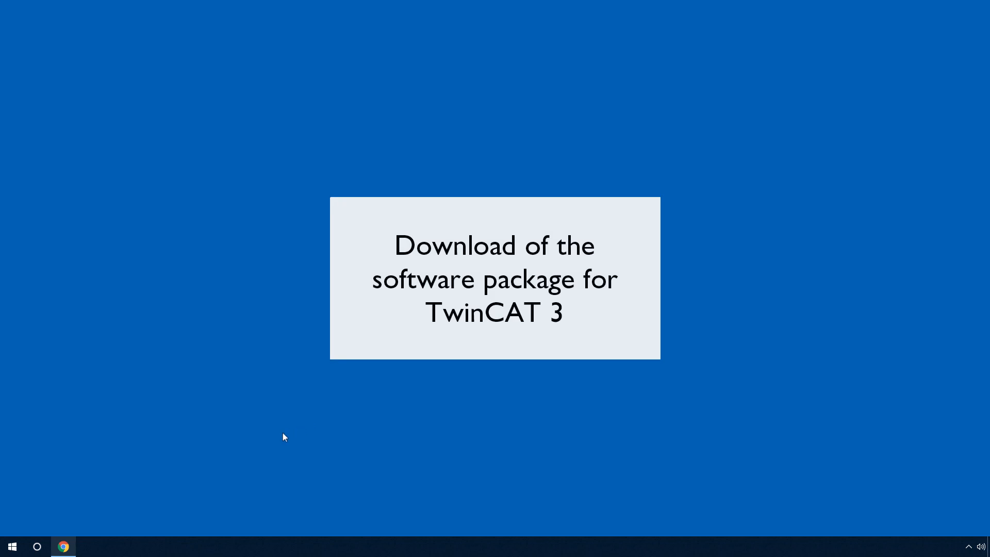
Step: Search the site for article 2906996 and open the QUINT4-UPS/24DC/24DC/5/EC result
left_click(63, 547)
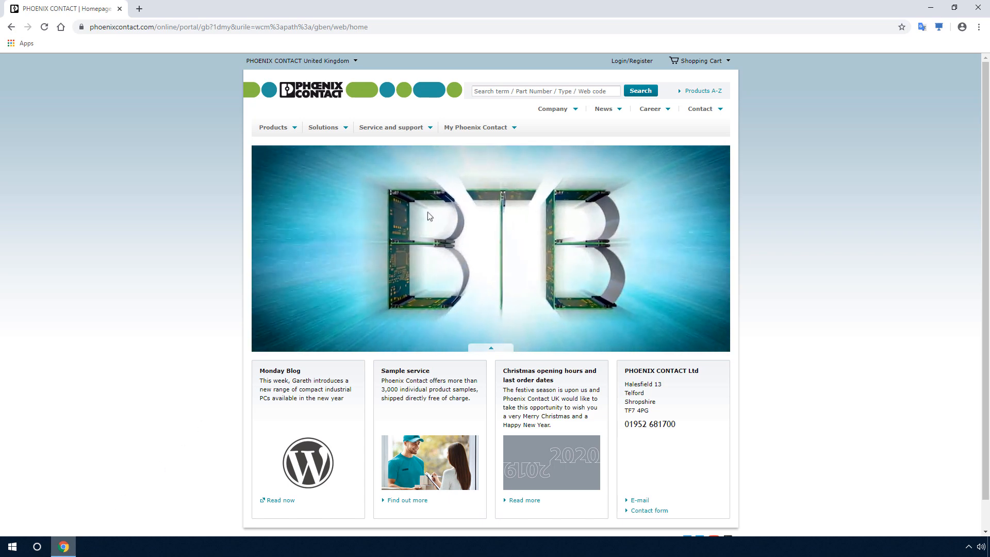
type("2906996")
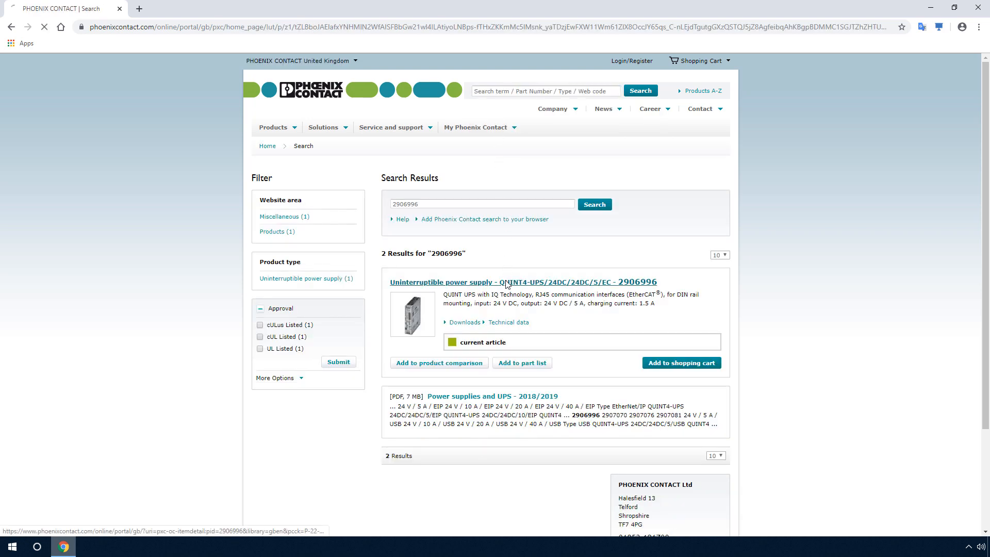
left_click(532, 282)
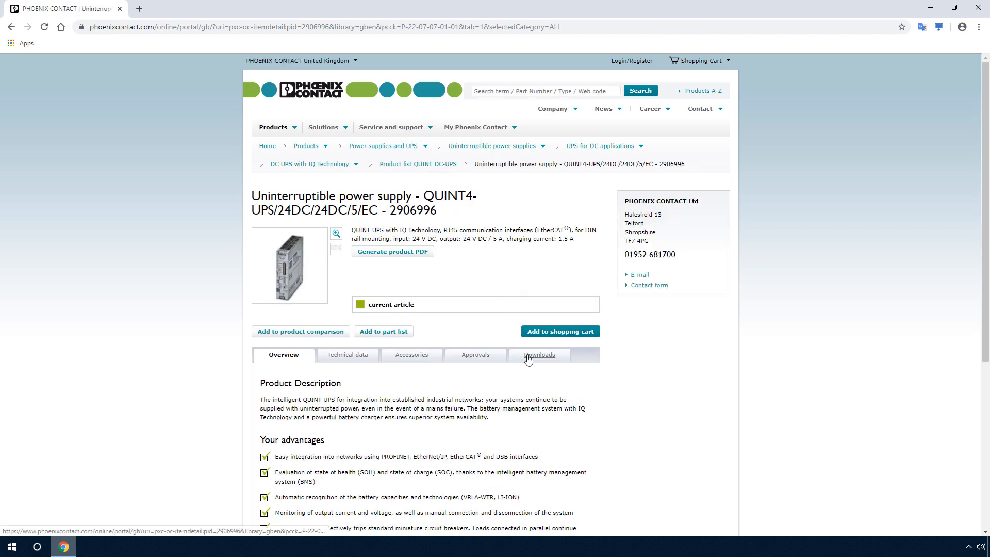
Step: In Downloads, select the TwinCAT3 Function Module library and the UPS device description ESI files
left_click(539, 353)
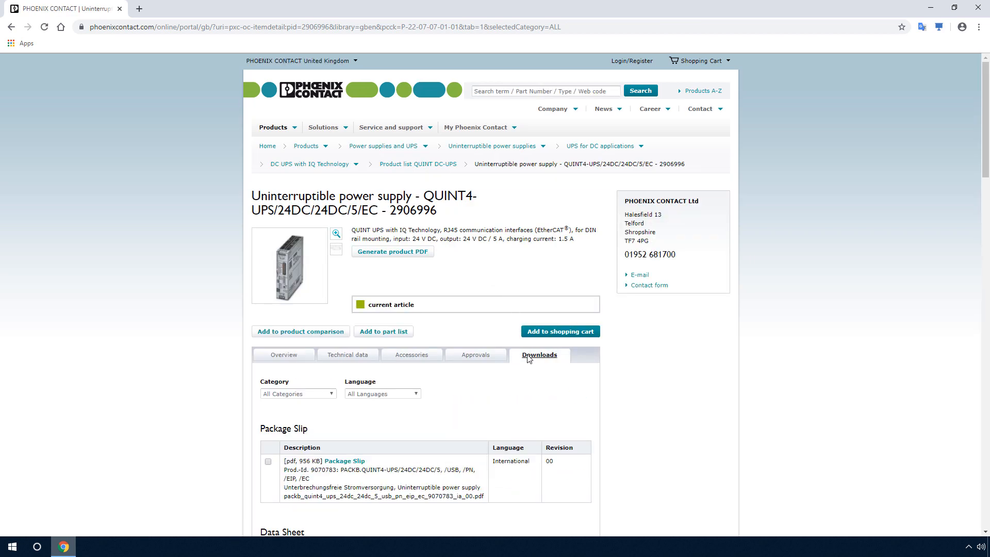
scroll("down", 3)
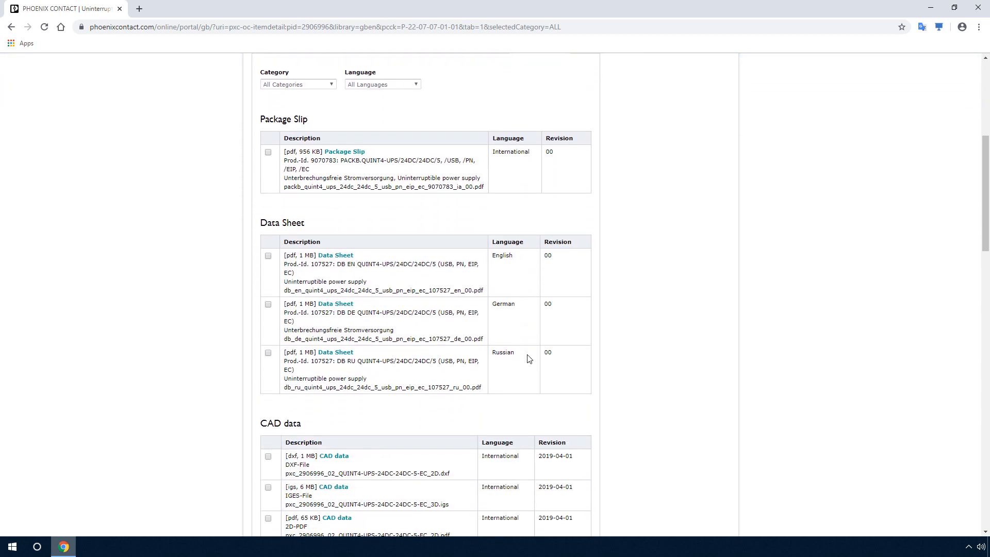
scroll("down", 3)
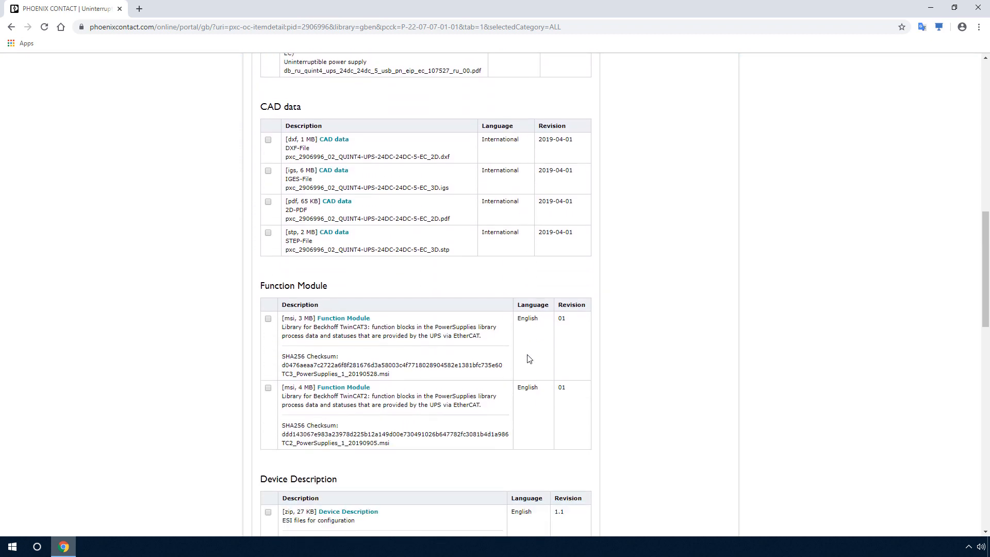
scroll("down", 3)
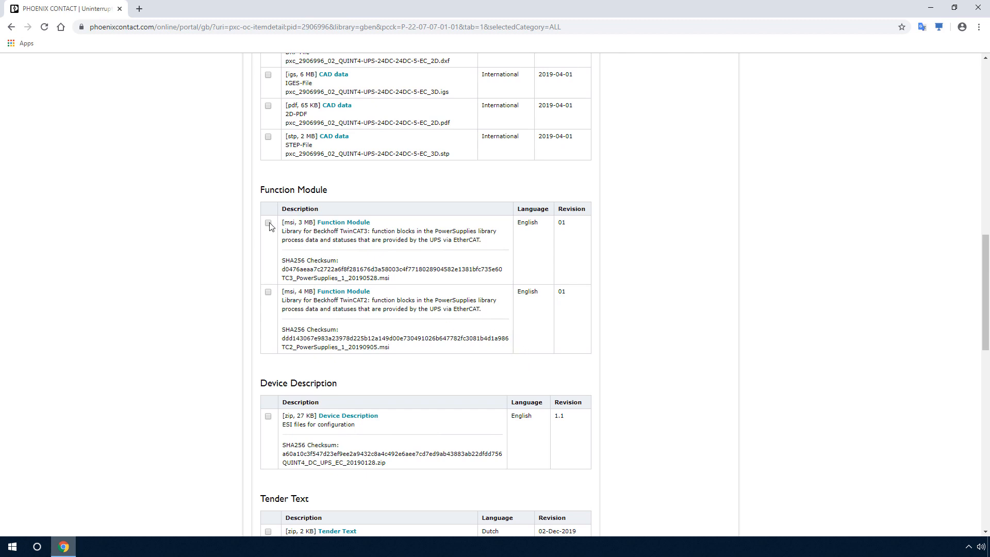
left_click(268, 223)
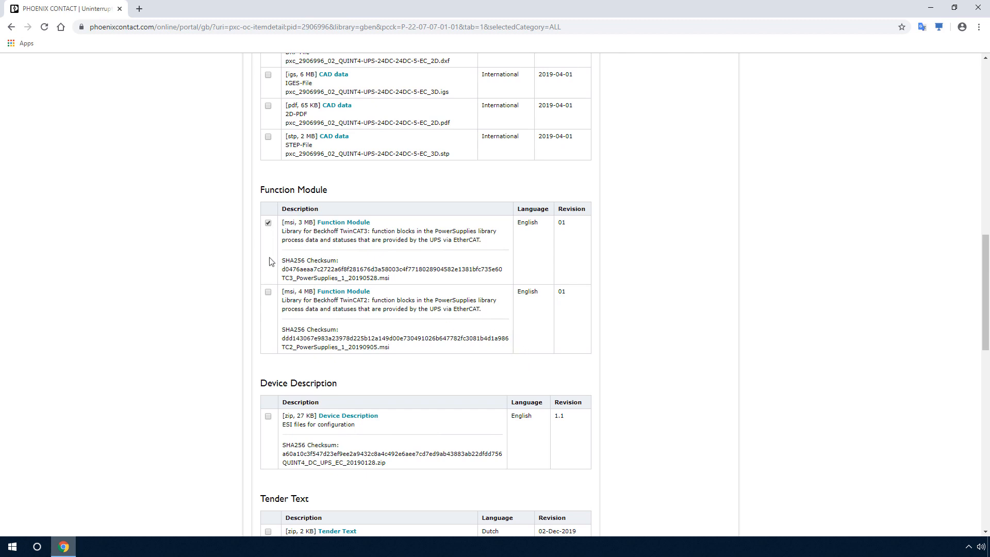
left_click(268, 415)
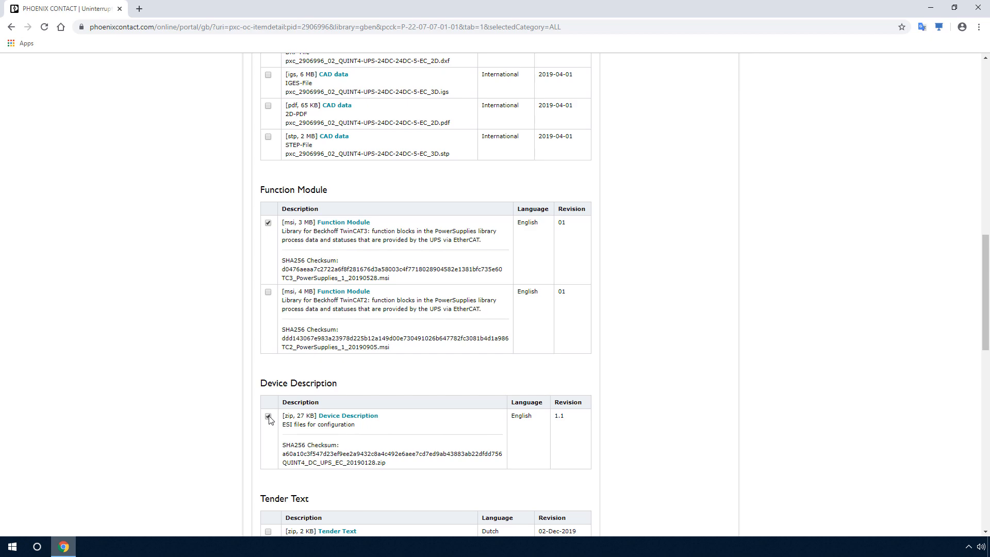
Step: Download both selected files as one package, accepting the terms
scroll("down", 3)
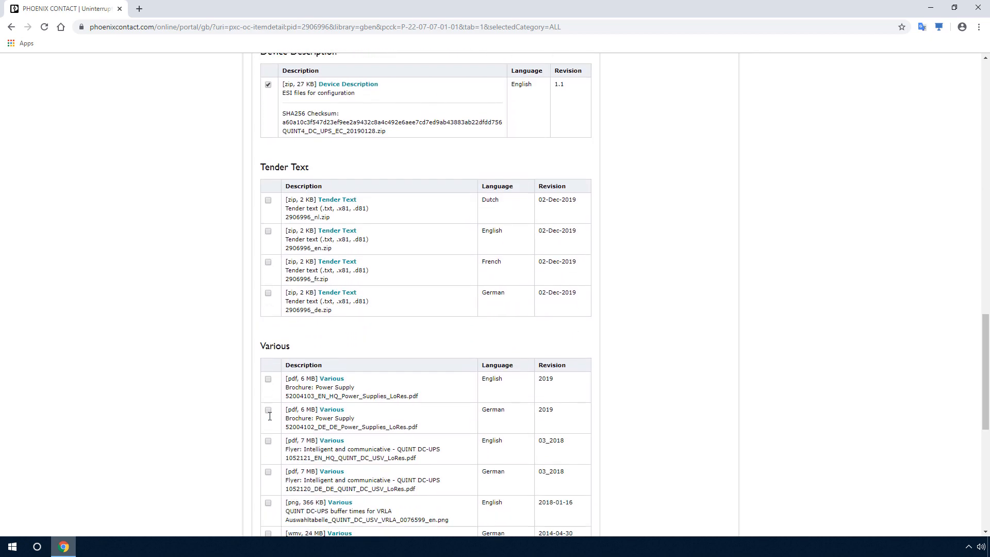
scroll("down", 3)
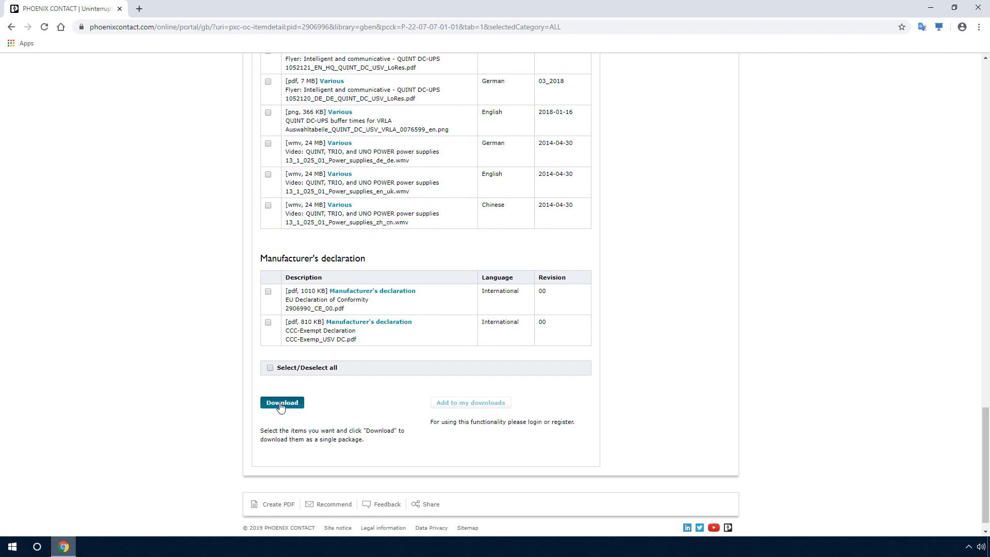
left_click(281, 402)
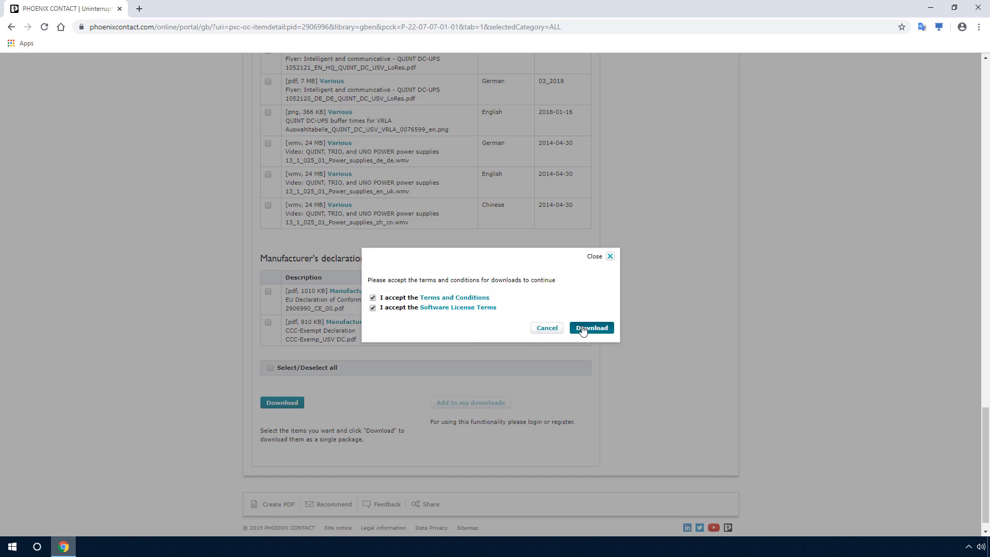
left_click(591, 328)
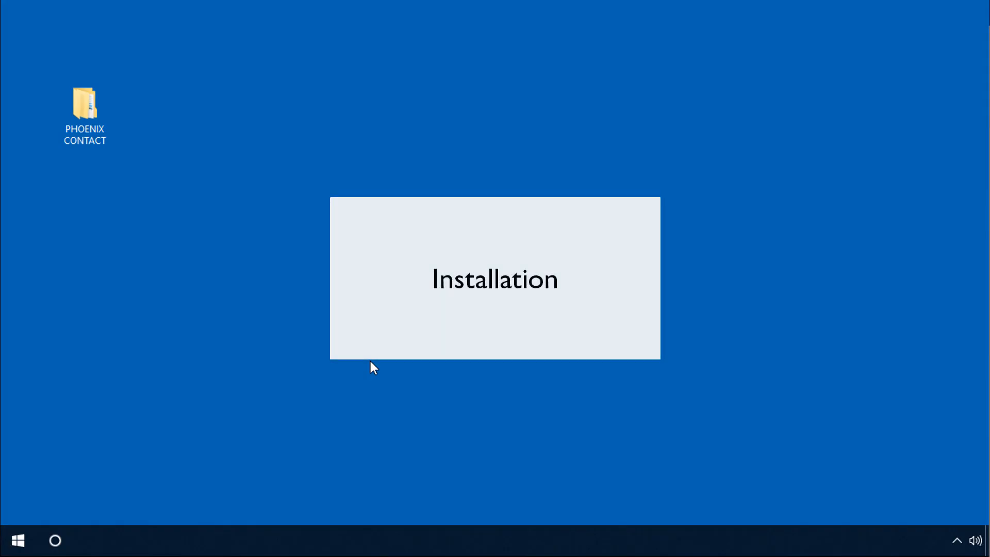
mouse_move(324, 322)
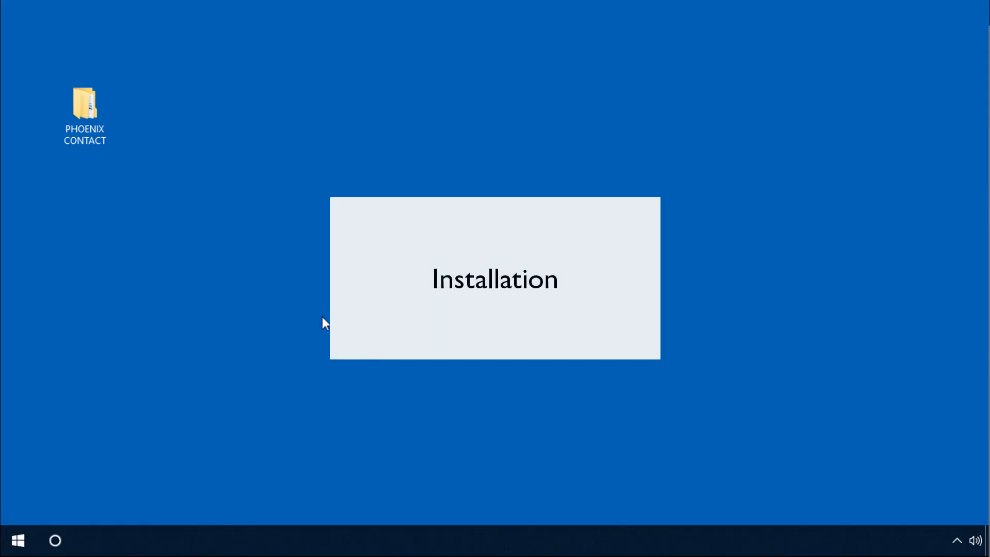
Step: Extract QUINT4_DC_UPS_EC_20190128.zip into the PHOENIX CONTACT Download folder with 7-Zip
double_click(85, 104)
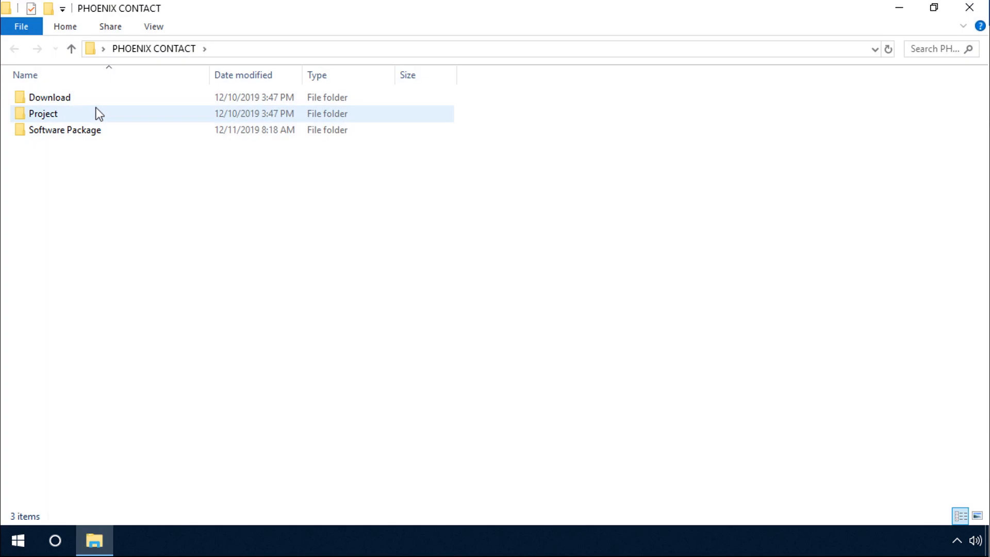
double_click(50, 97)
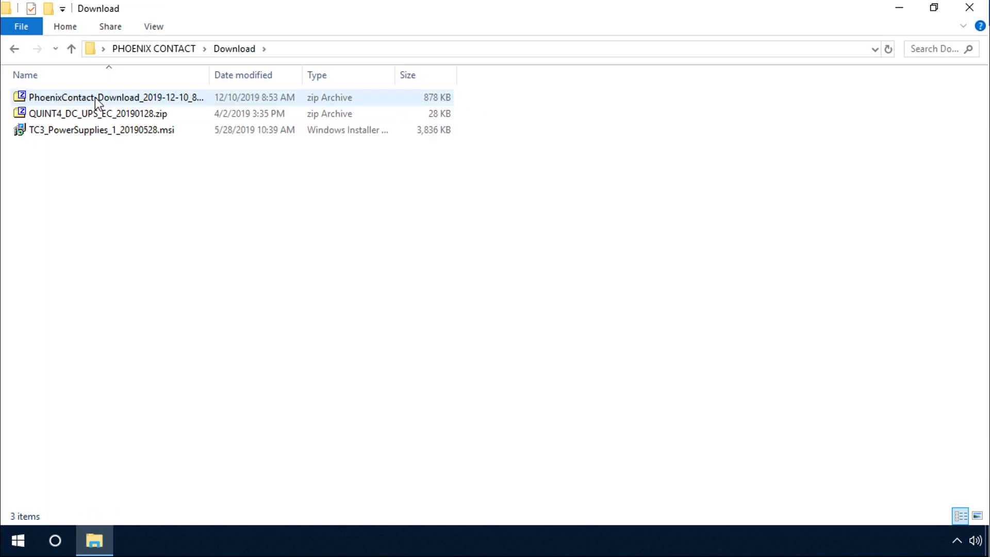
right_click(76, 114)
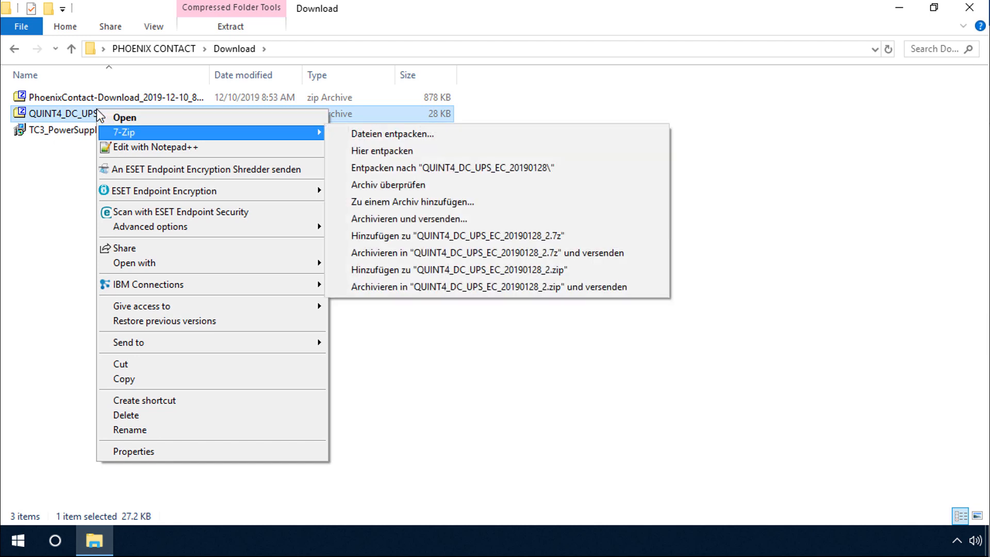
mouse_move(376, 152)
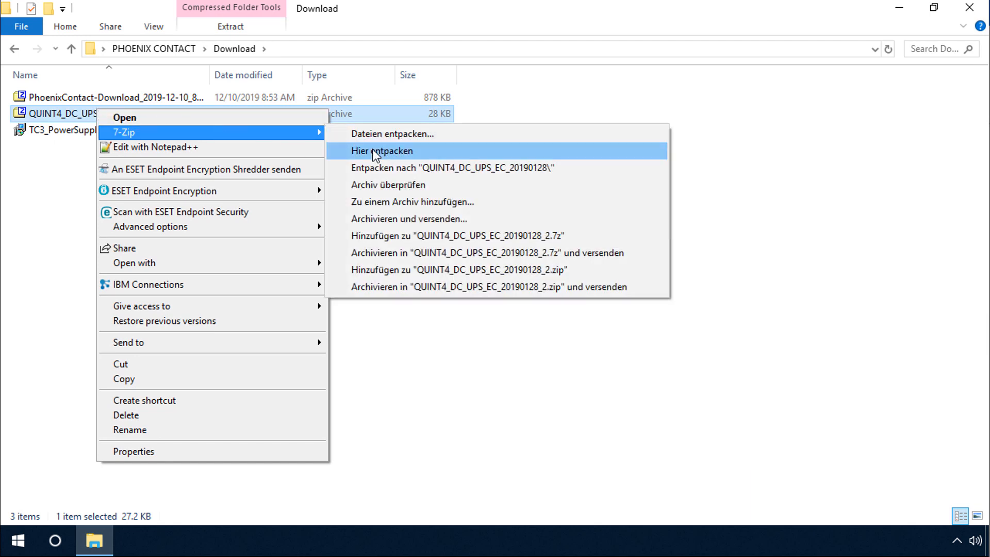
left_click(381, 151)
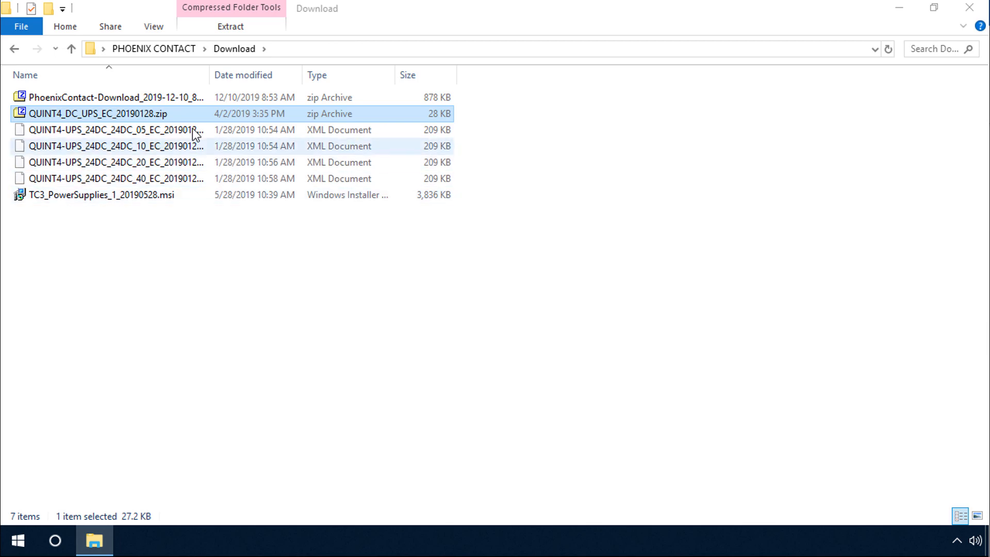
Step: Select the four extracted XML device files and cut them for moving
left_click(116, 130)
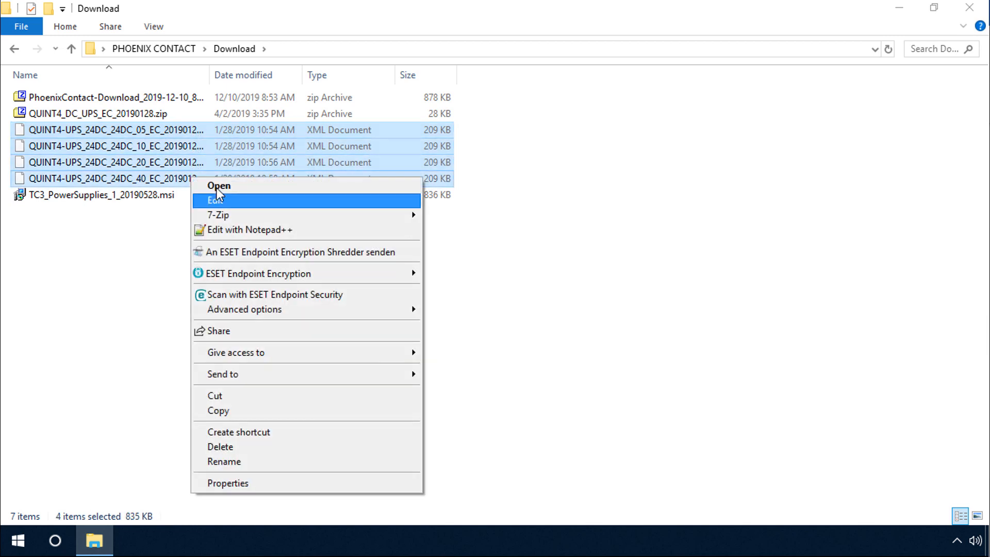
mouse_move(246, 396)
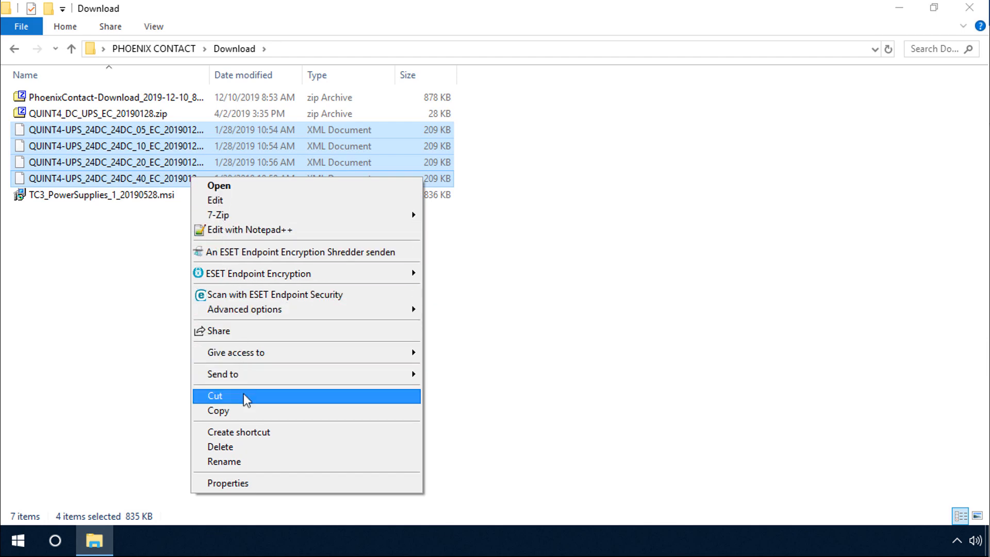
left_click(214, 396)
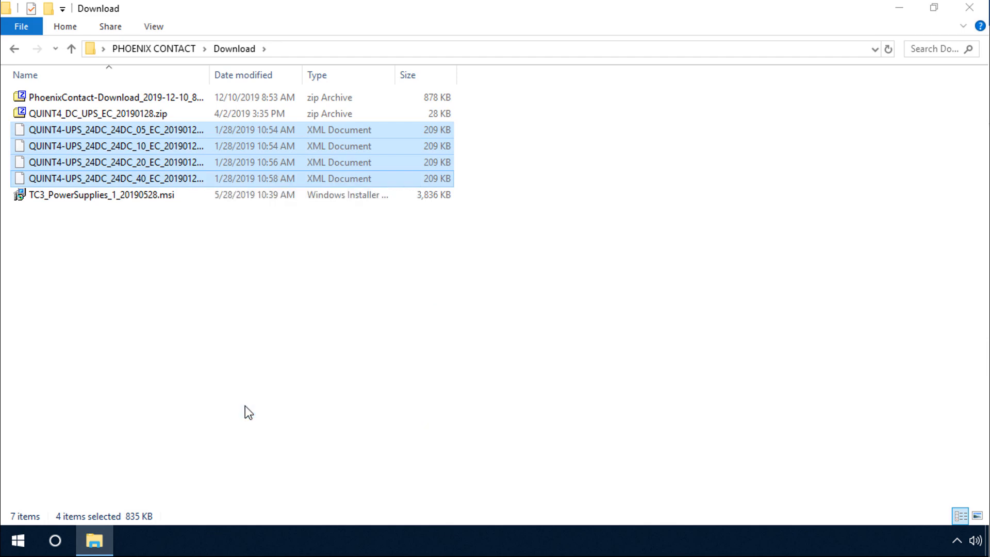
Step: Navigate to C:\TwinCAT\3.1\Config\Io\EtherCAT as the destination for the XML files
left_click(72, 48)
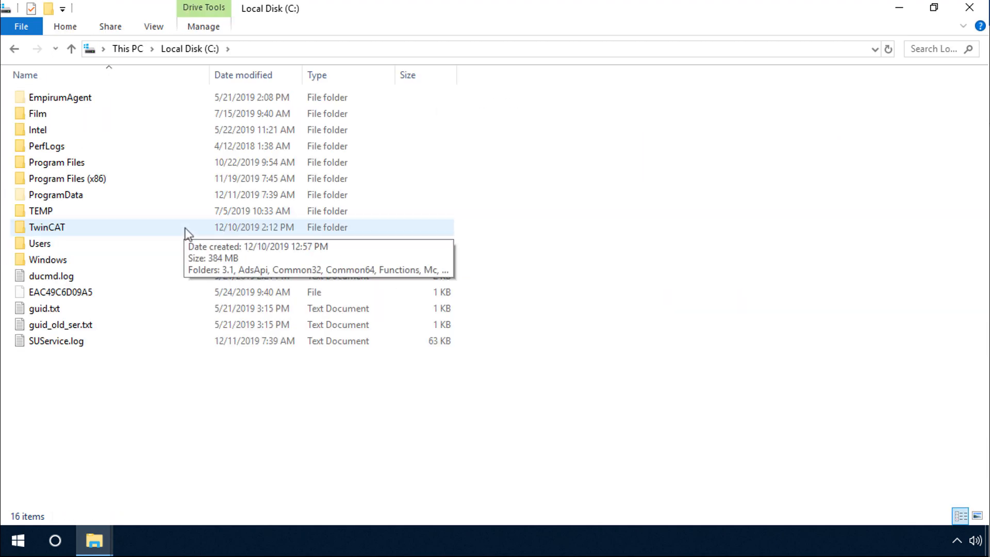
double_click(46, 226)
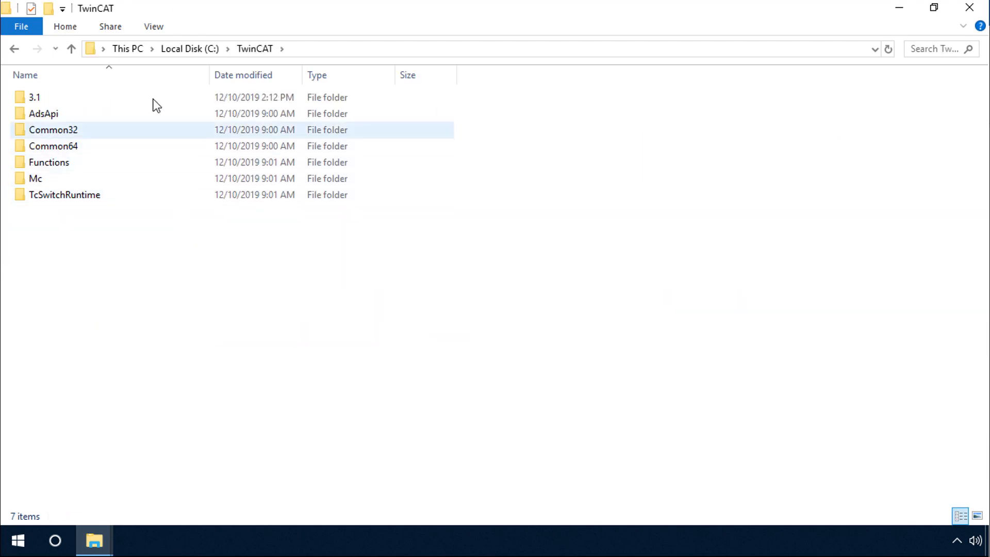
double_click(33, 97)
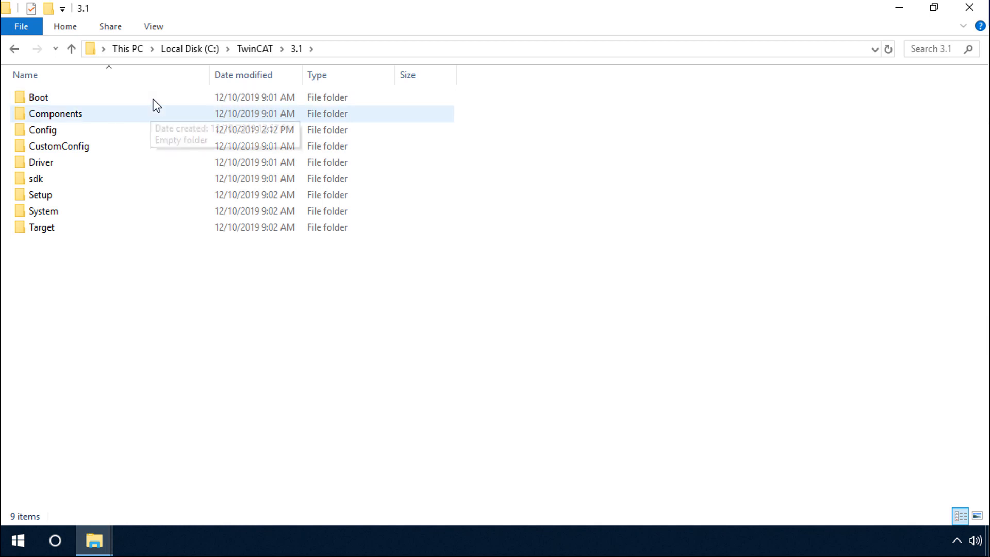
double_click(43, 130)
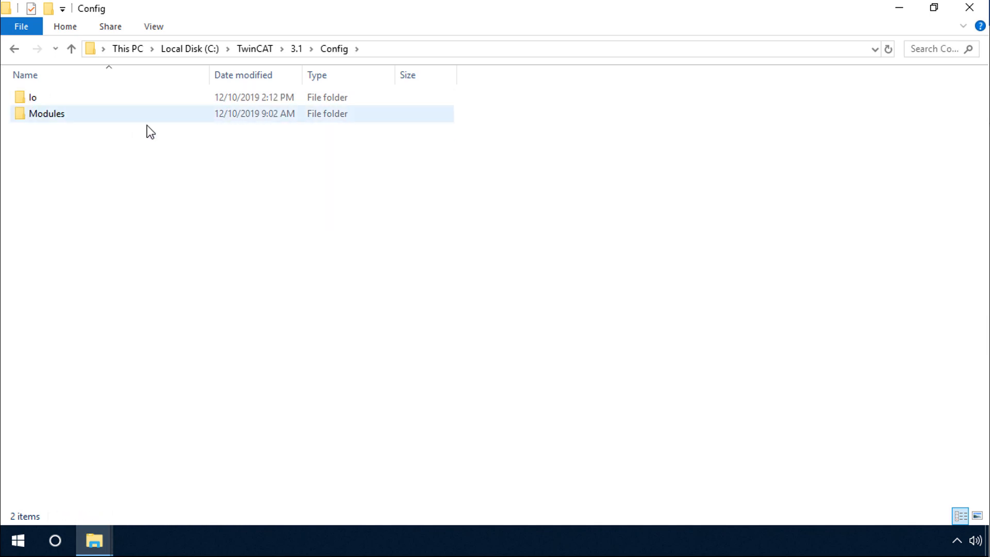
double_click(33, 97)
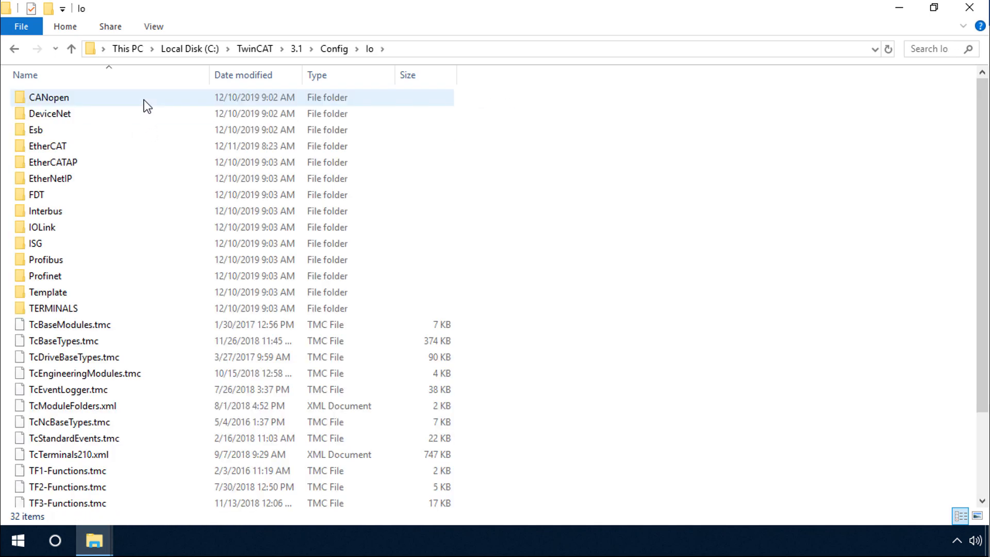
double_click(46, 146)
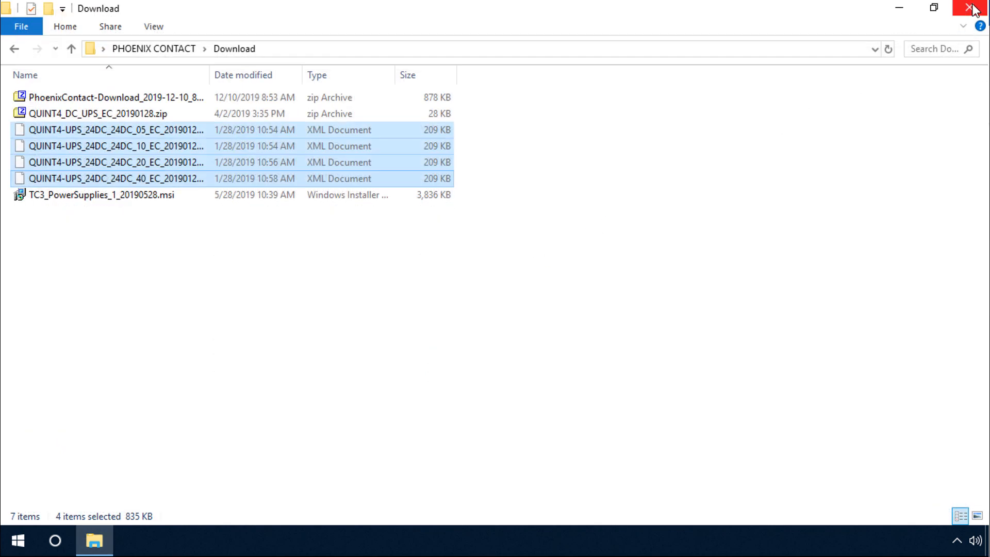
Step: Launch TC3_PowerSupplies_1_20190528.msi and continue past the Setup Wizard welcome page
left_click(122, 243)
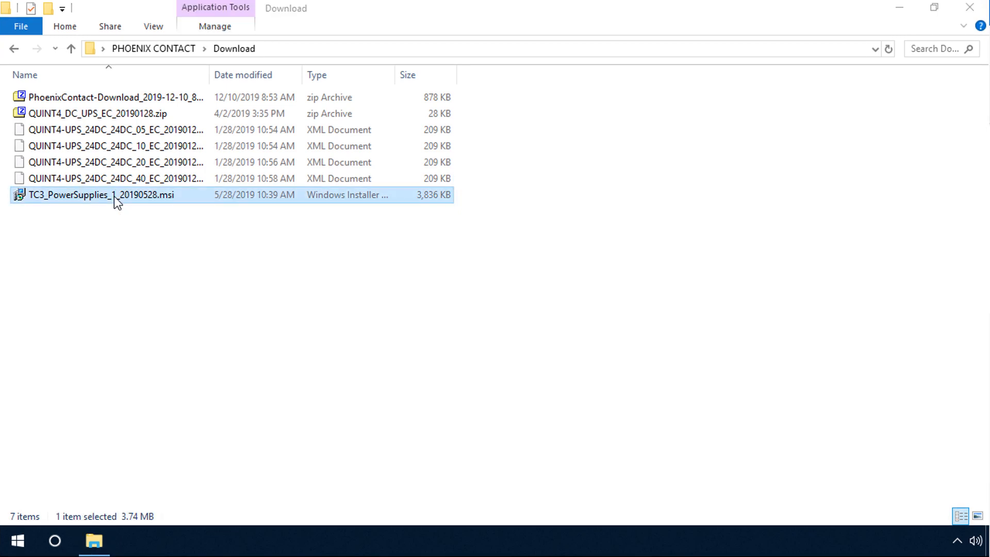
double_click(100, 195)
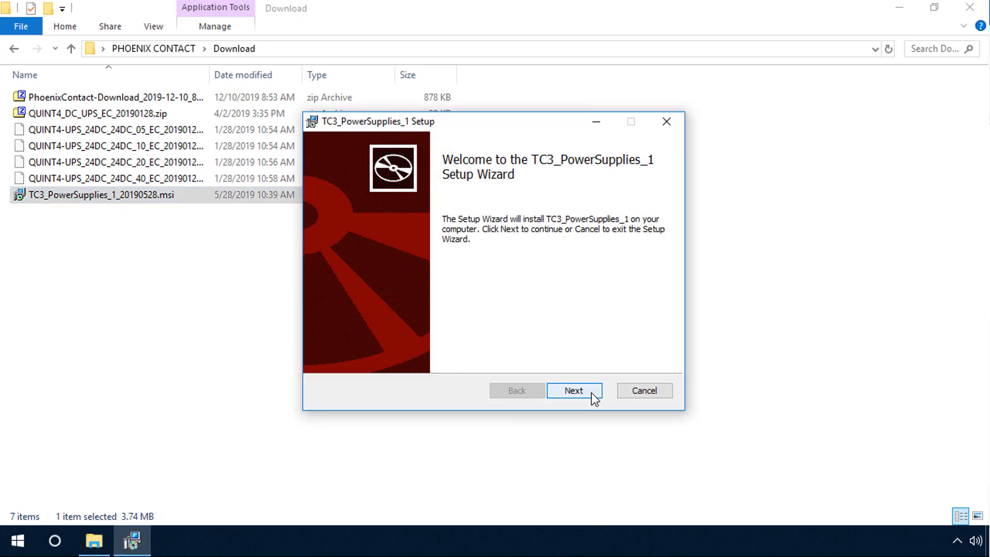
left_click(575, 390)
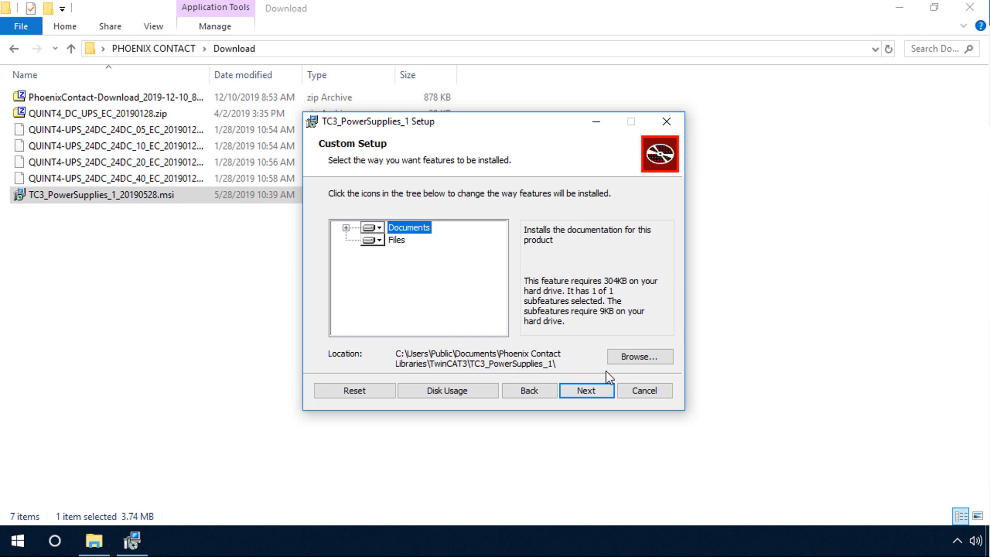
Step: Browse to the Desktop's PHOENIX CONTACT Software Package folder and set it as install location
left_click(640, 356)
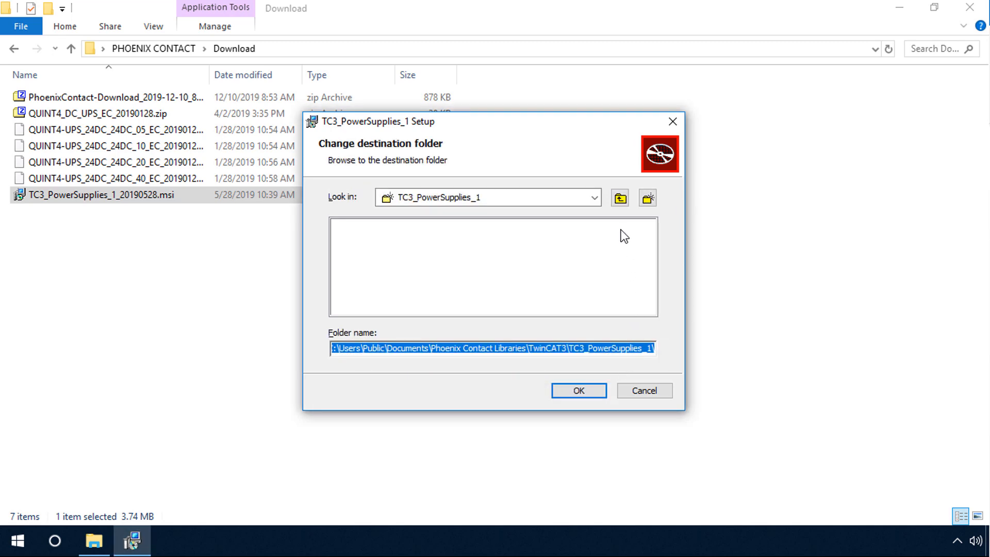
left_click(594, 197)
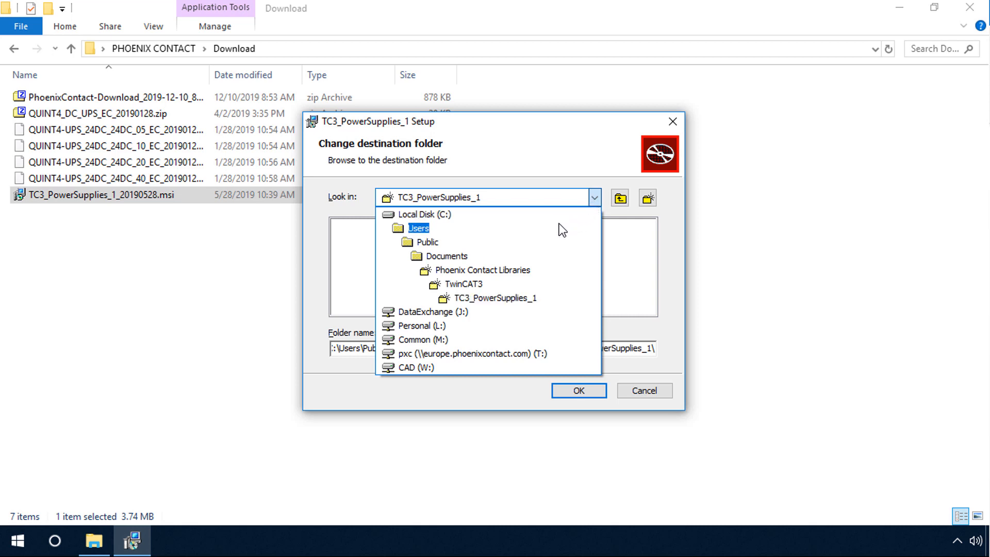
left_click(419, 228)
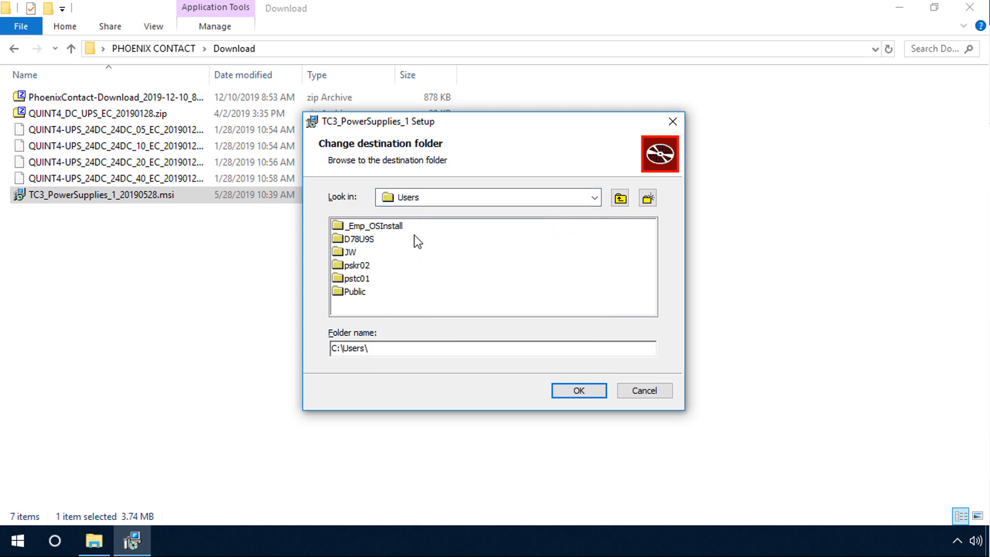
double_click(359, 238)
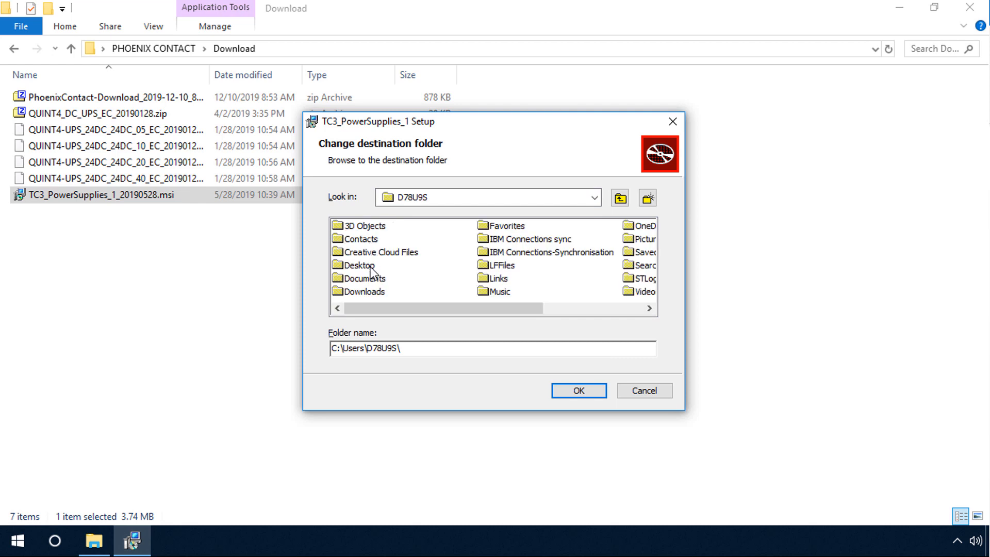
double_click(361, 265)
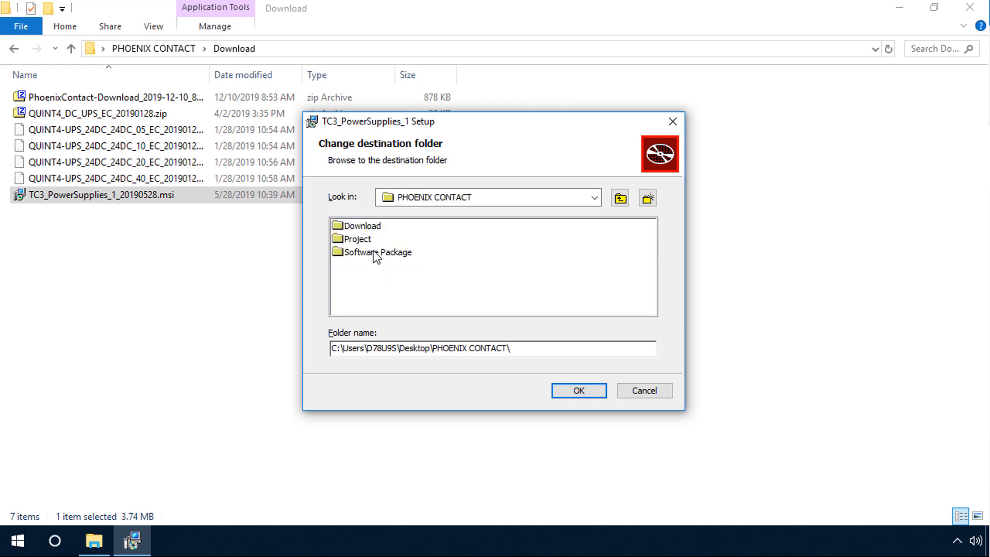
double_click(376, 251)
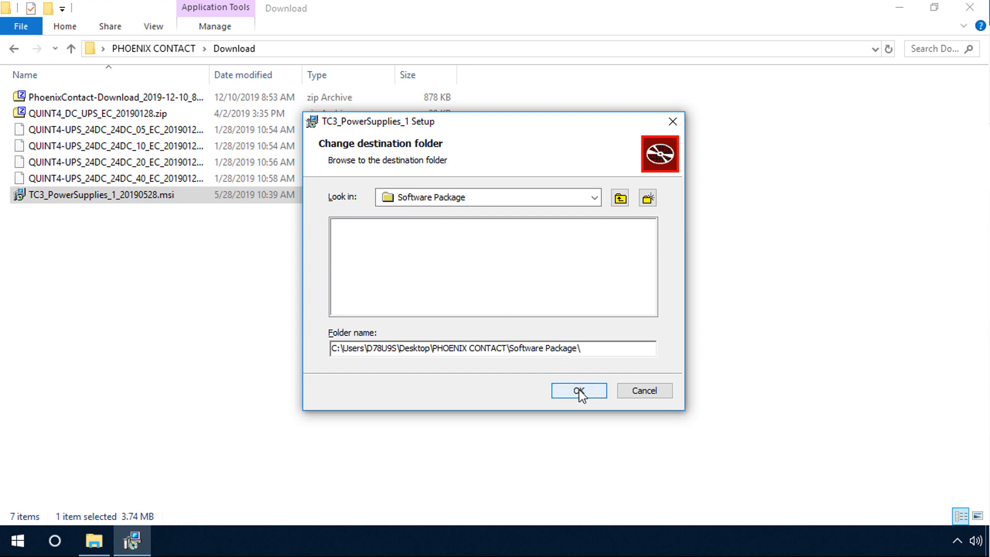
left_click(578, 390)
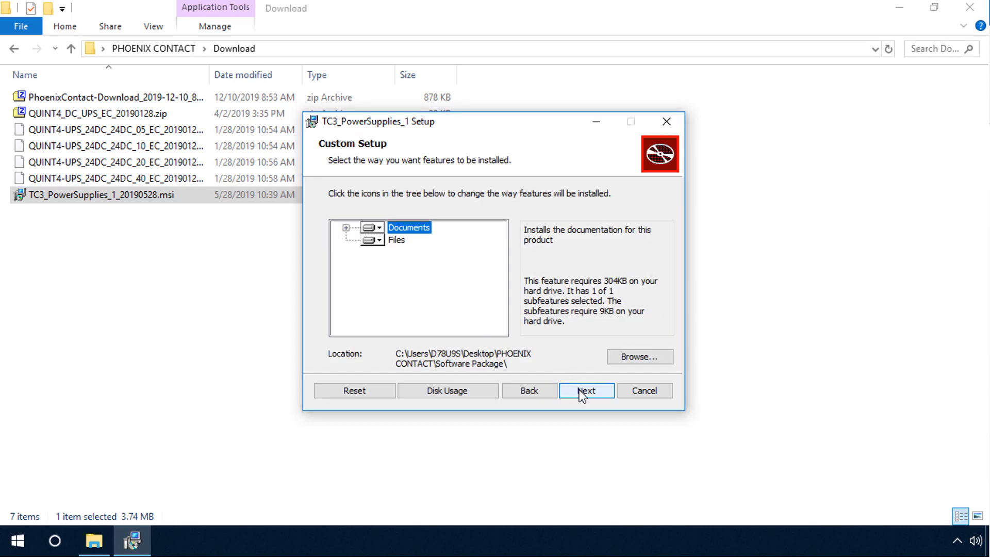
Step: Run the TC3_PowerSupplies_1 installation and finish the wizard
left_click(586, 390)
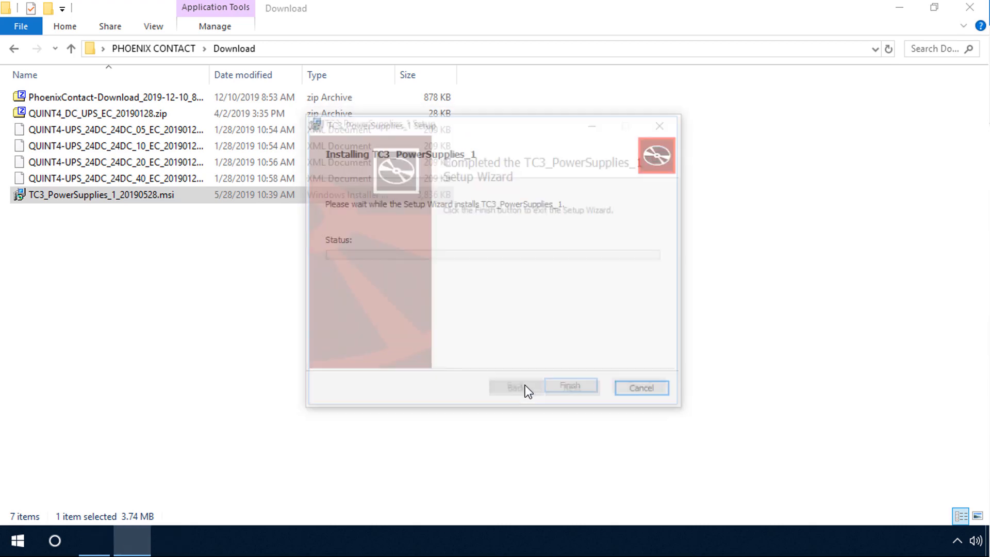
left_click(571, 386)
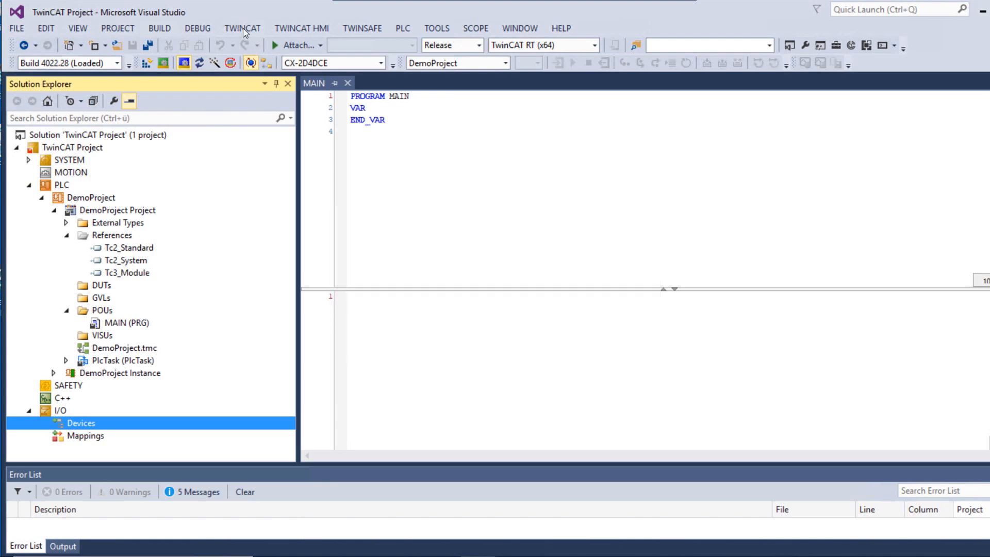
left_click(242, 28)
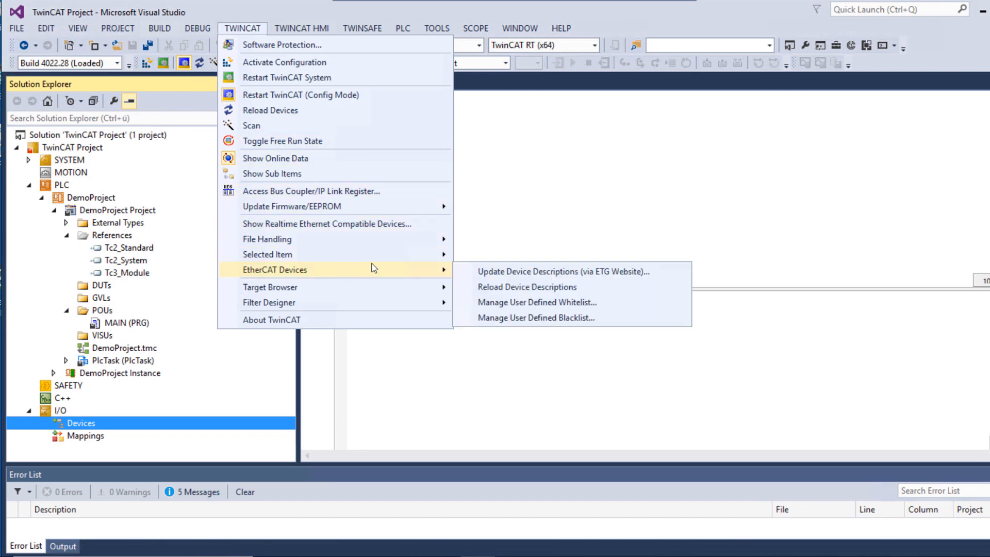
mouse_move(550, 287)
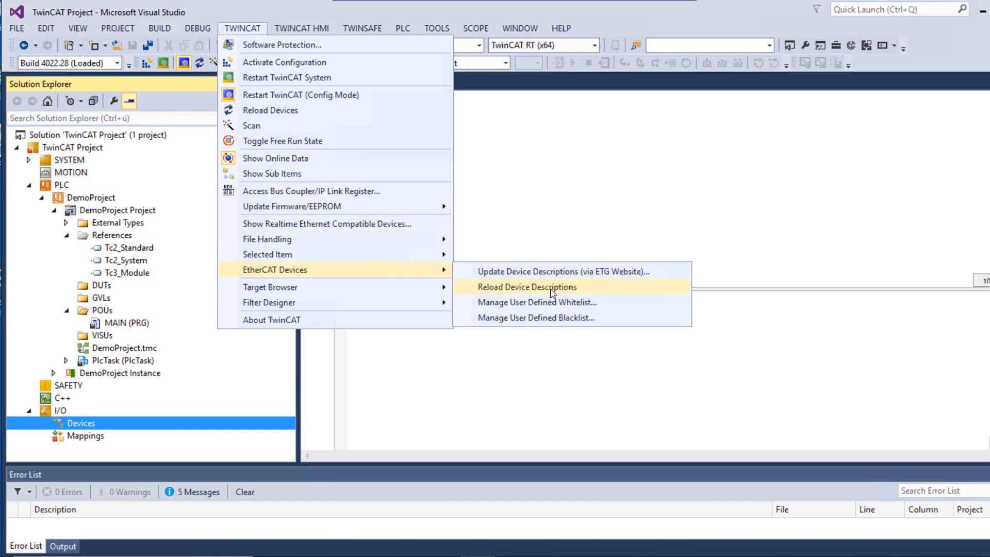
left_click(527, 287)
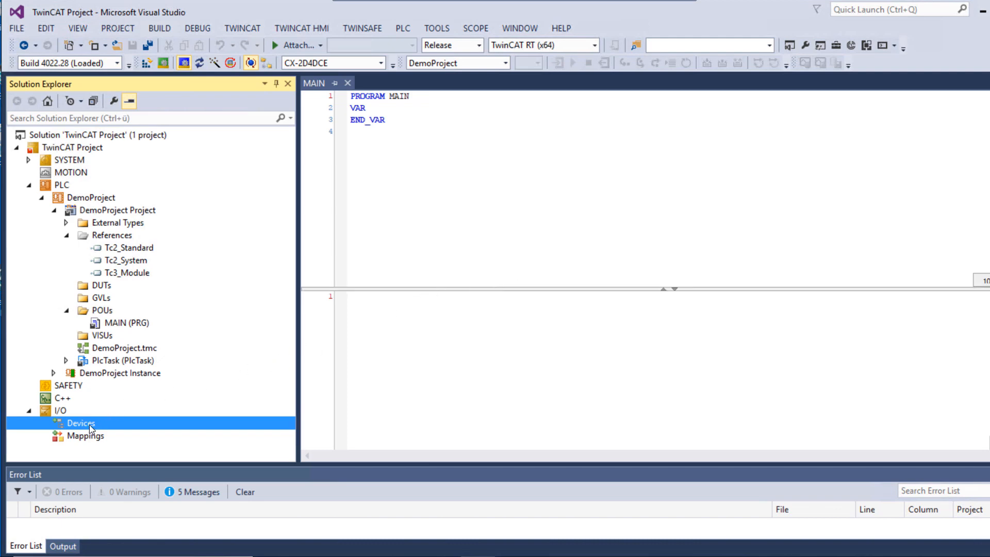
Step: Scan the I/O devices for connected hardware, acknowledging the detection hint
right_click(81, 423)
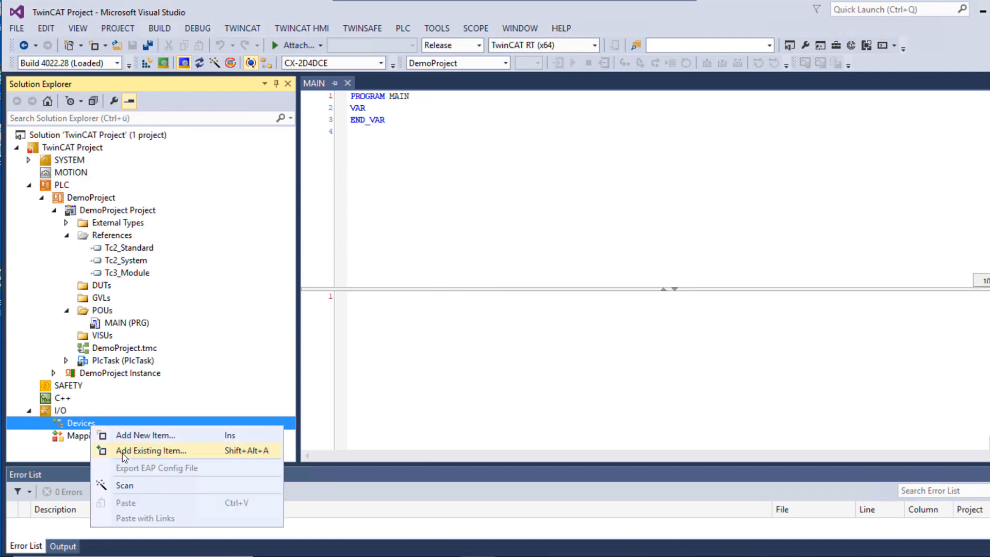
left_click(125, 485)
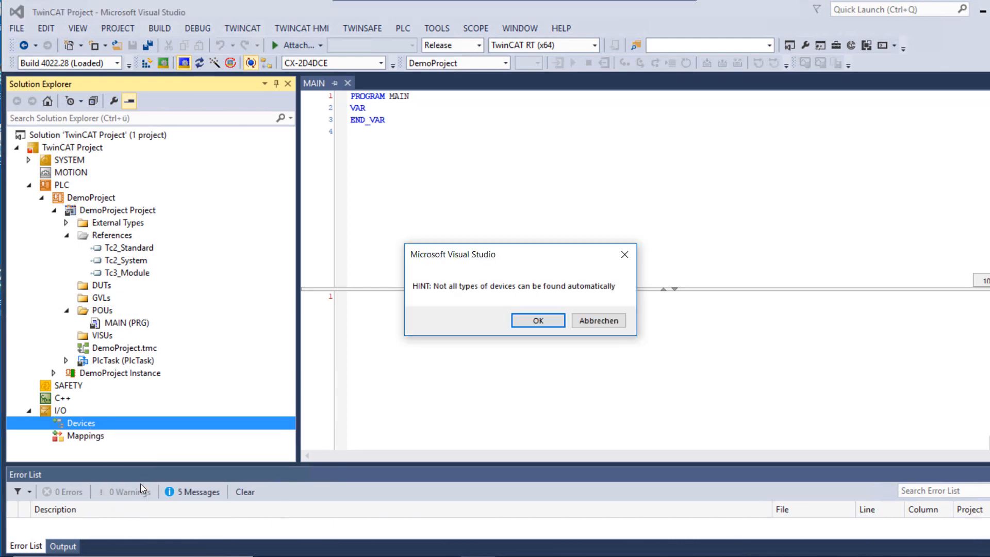
mouse_move(538, 333)
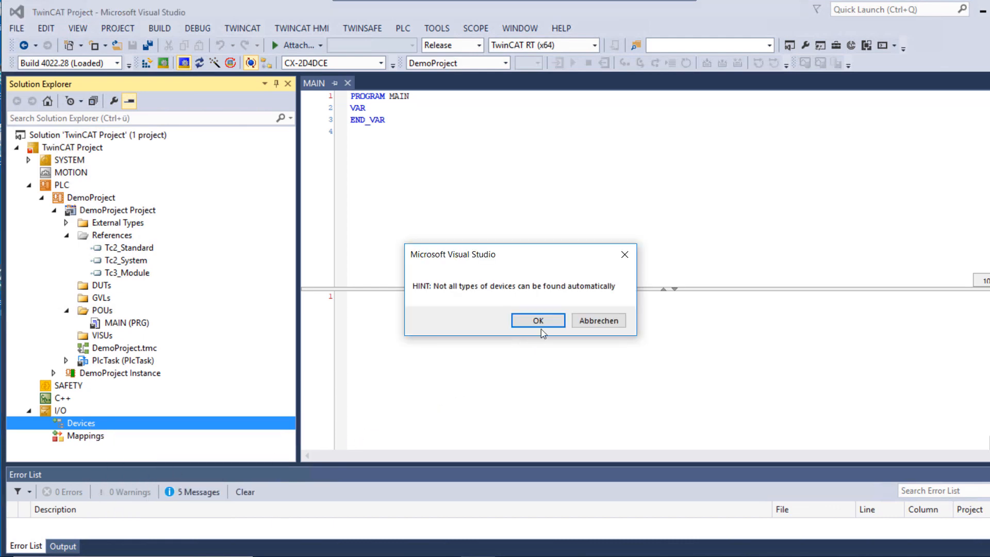
left_click(538, 320)
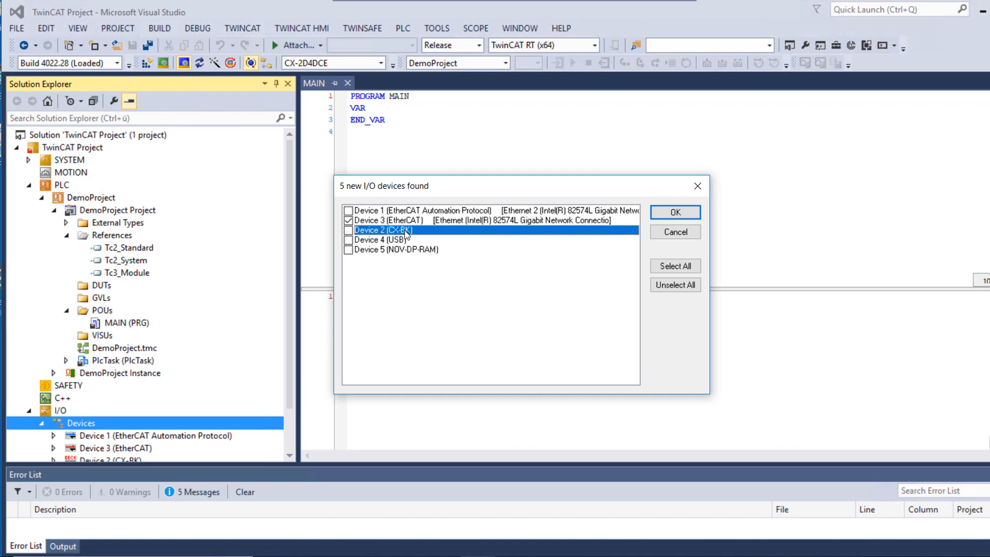
mouse_move(675, 212)
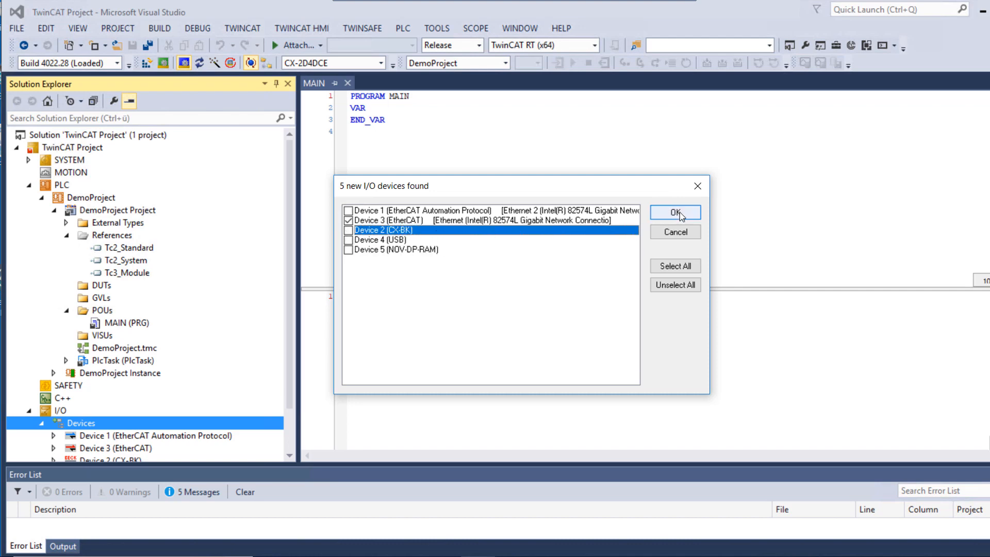
Step: Add only Device 3 (EtherCAT), scan it for boxes and activate free run
left_click(674, 212)
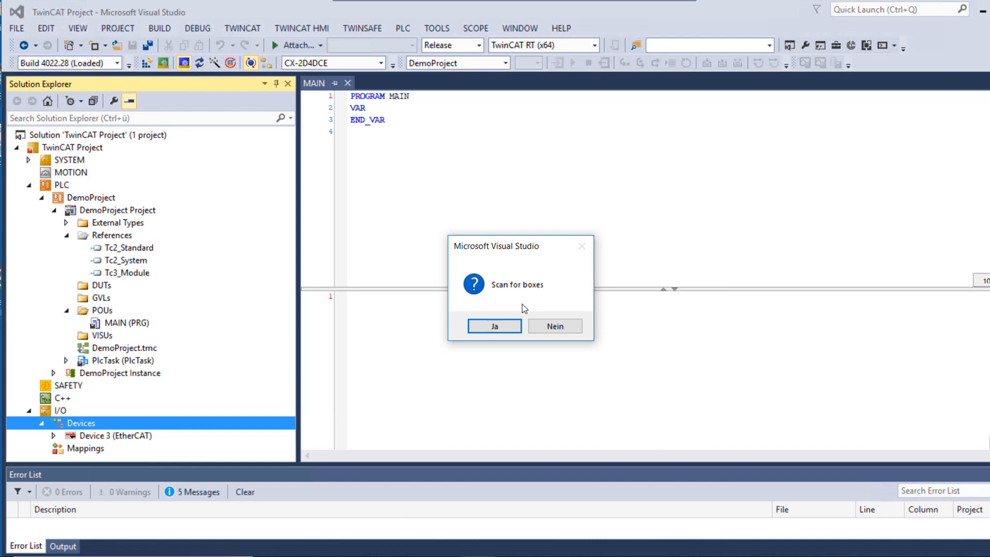
left_click(494, 326)
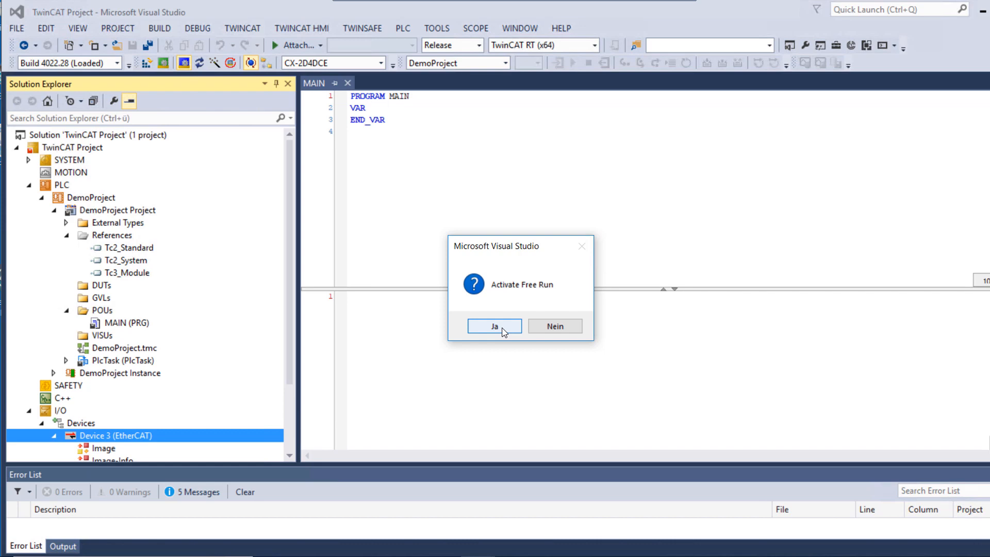
left_click(494, 326)
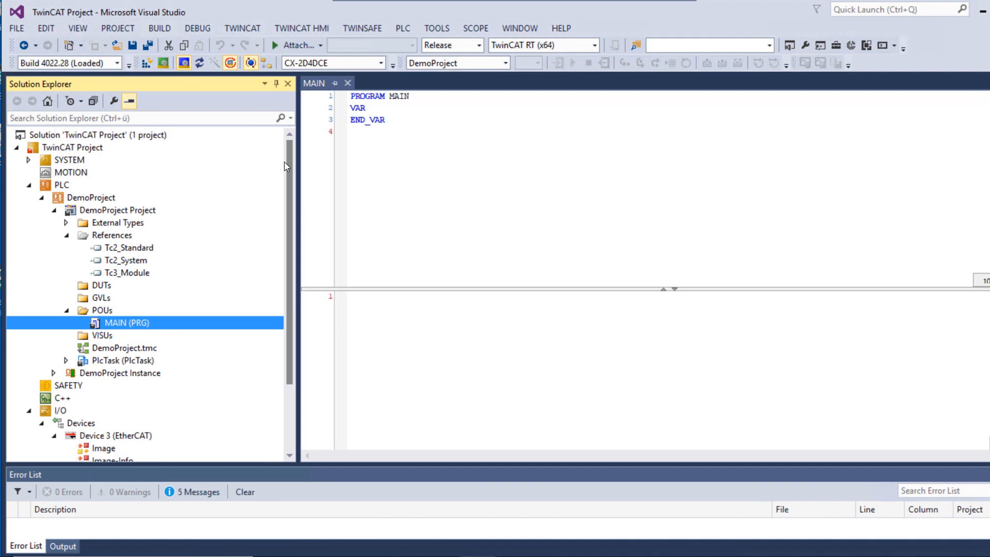
Step: From References, go into the library repository to install a new library file
left_click(113, 235)
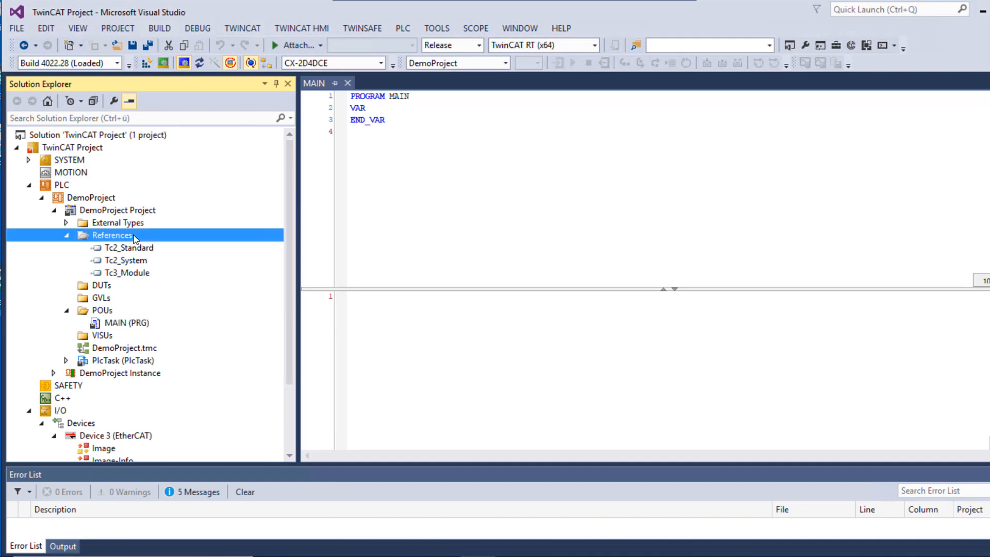
right_click(112, 235)
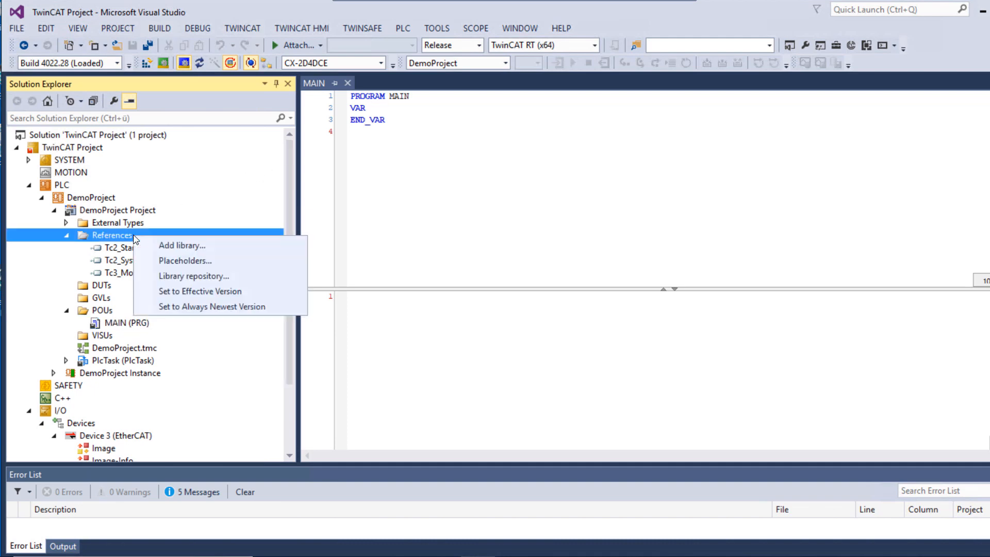
mouse_move(194, 277)
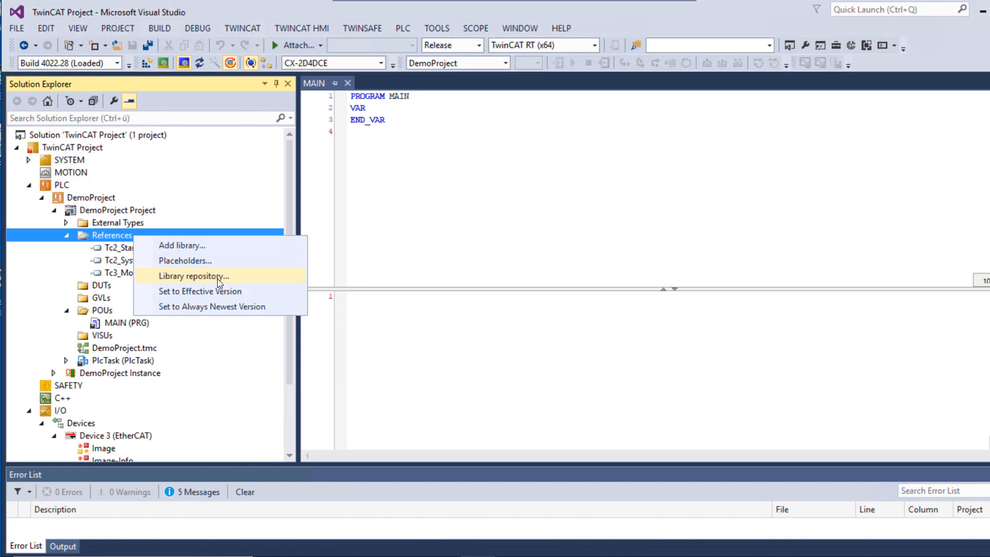
left_click(193, 276)
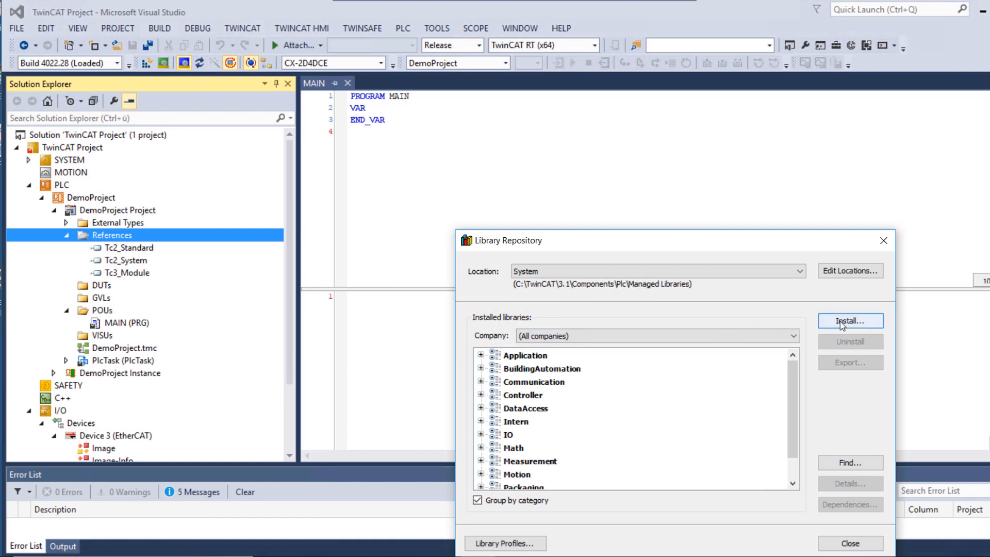
left_click(849, 321)
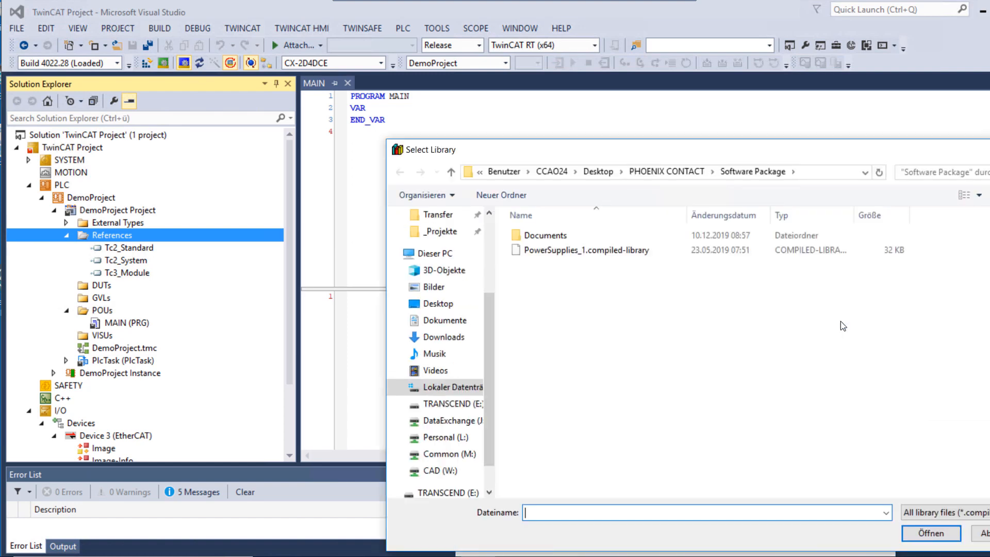
mouse_move(753, 317)
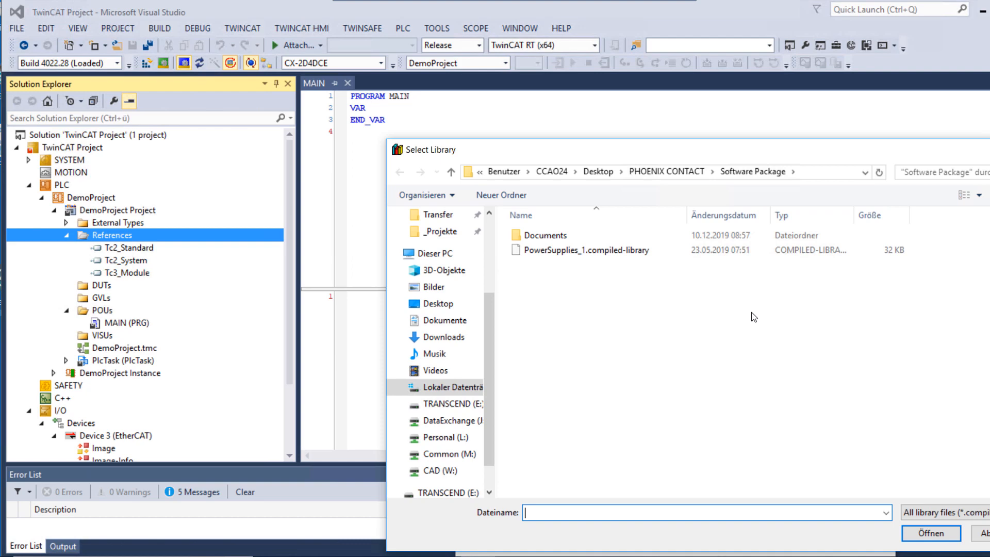
Step: Install PowerSupplies_1.compiled-library into the repository as PowerSupplies 1.0 and close it
left_click(583, 250)
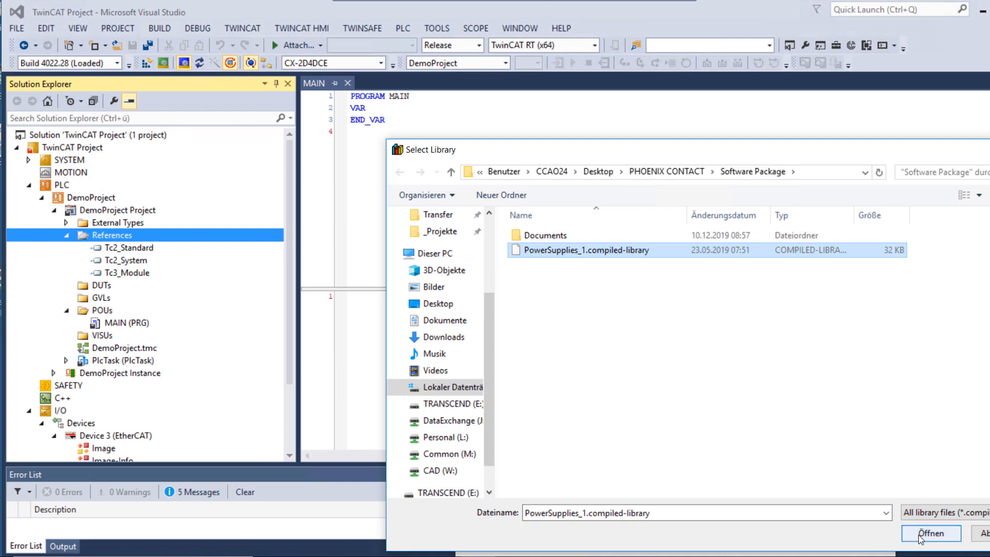
left_click(928, 533)
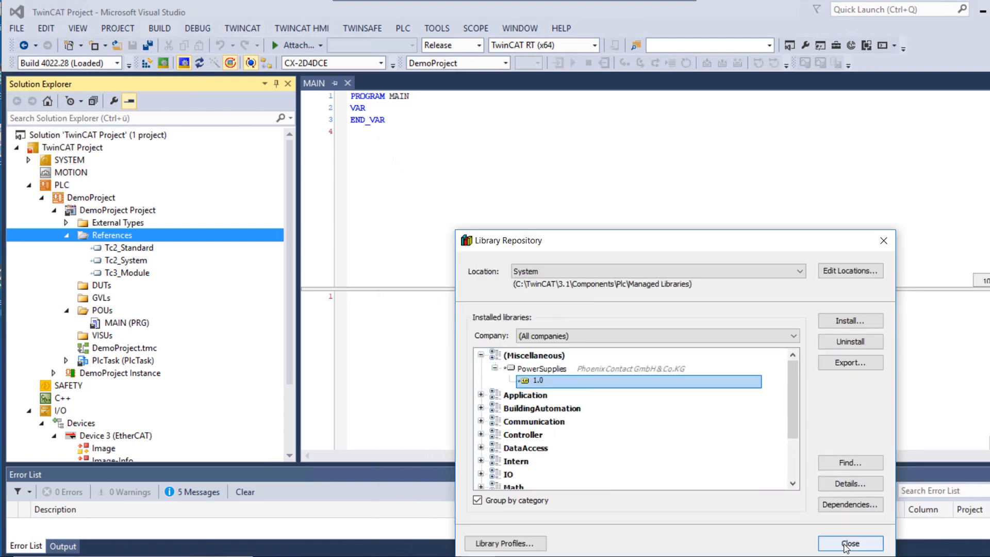
left_click(850, 544)
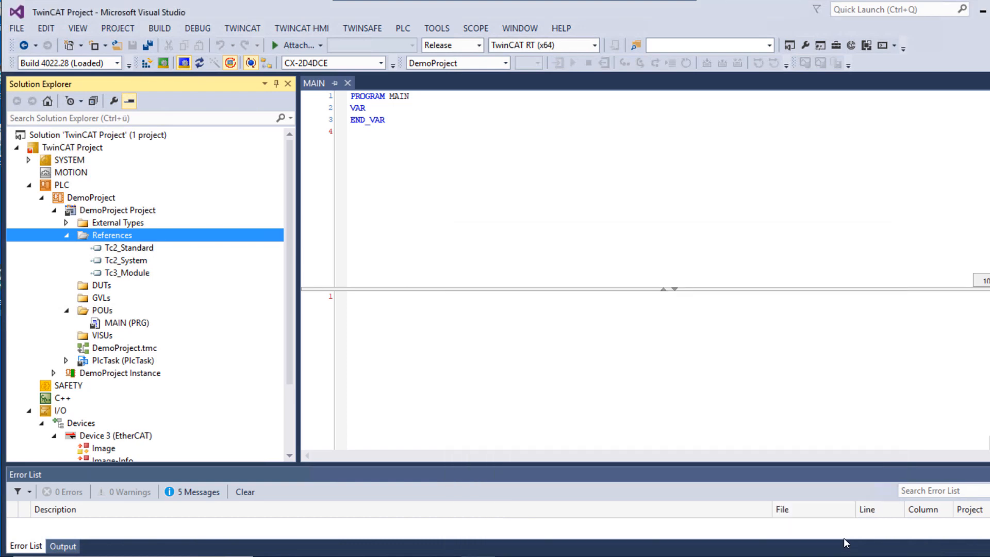
mouse_move(199, 247)
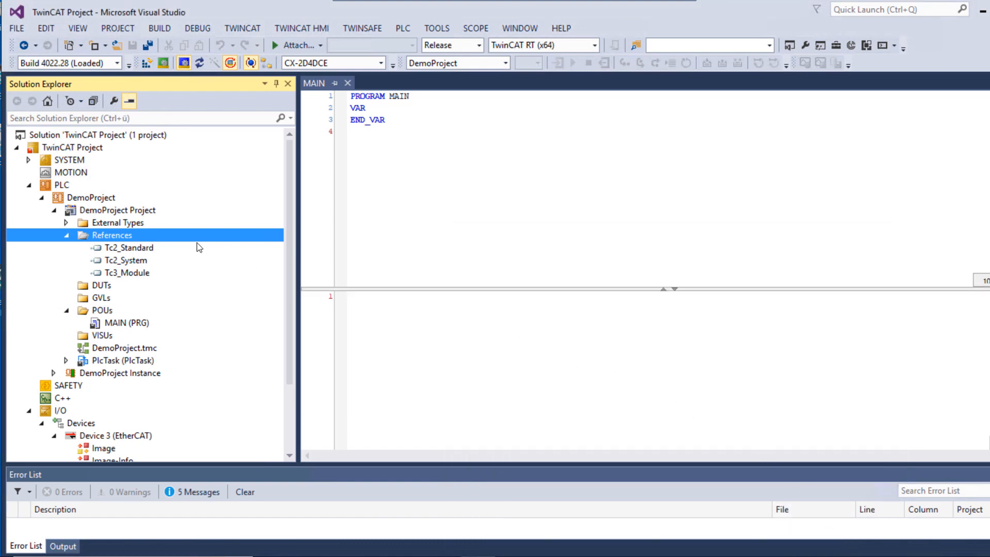
Step: Add the PowerSupplies library from (Miscellaneous) to the DemoProject references
right_click(112, 235)
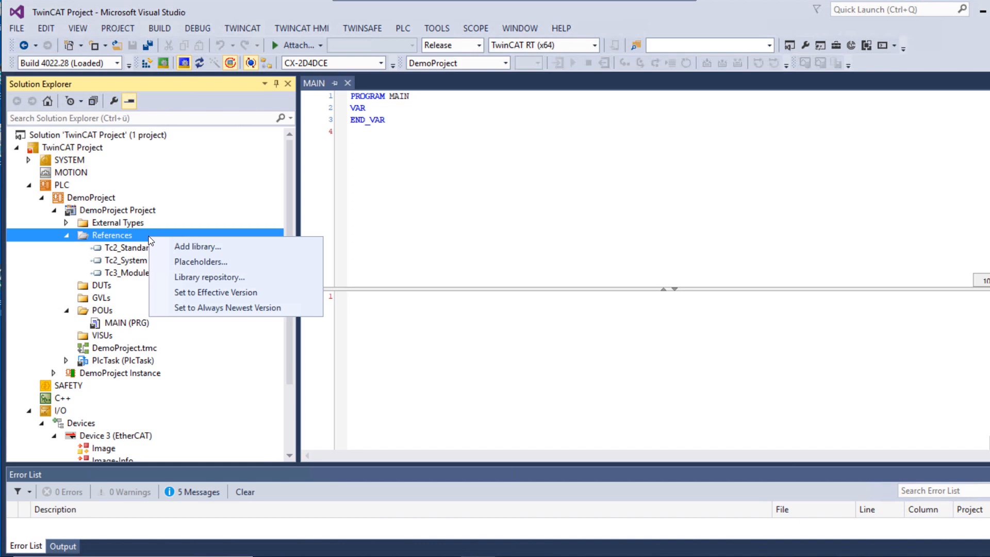
mouse_move(213, 246)
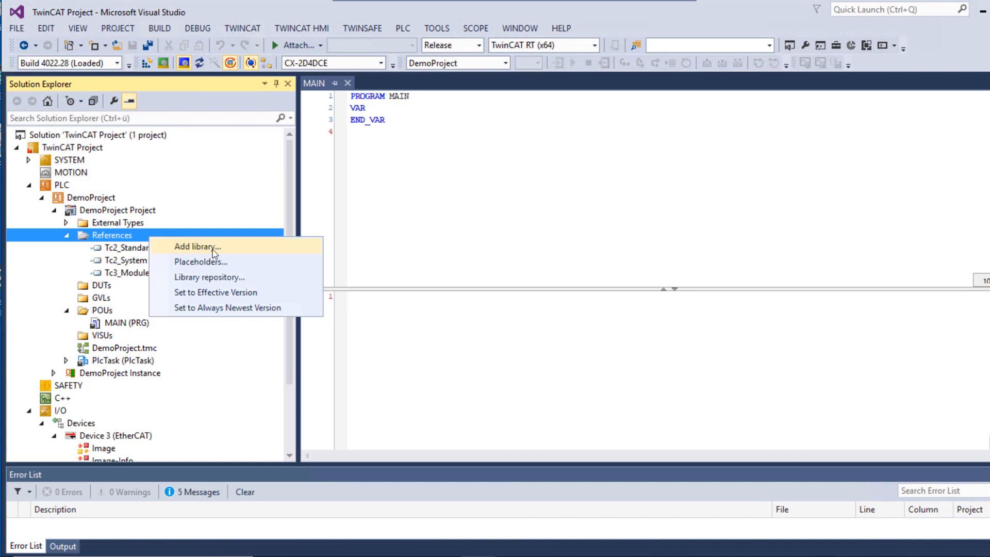
left_click(198, 247)
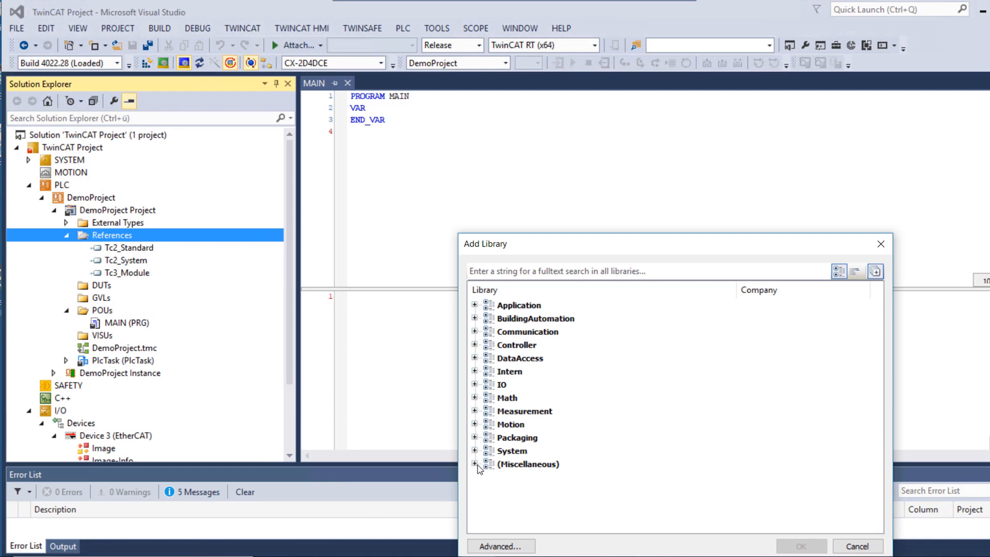
left_click(476, 464)
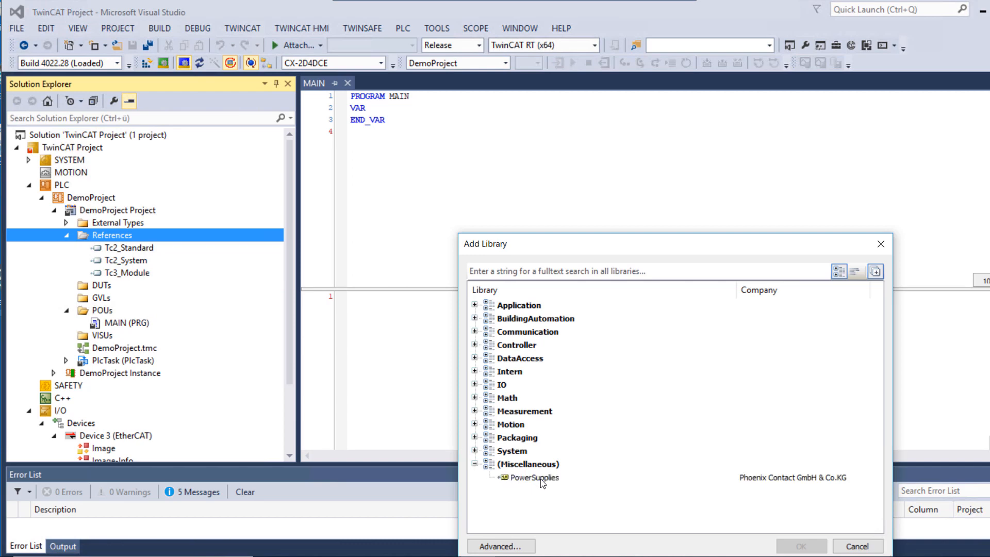
left_click(534, 477)
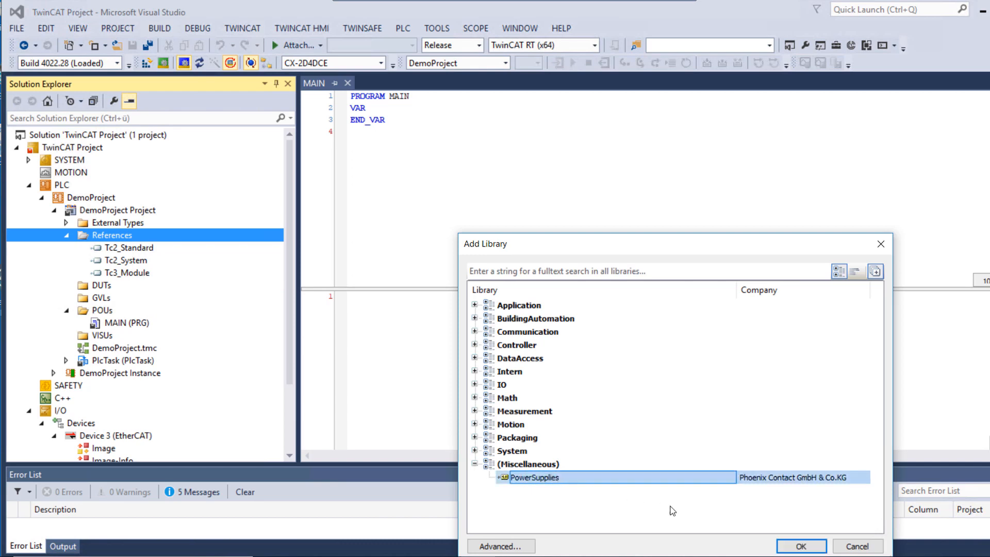
left_click(800, 546)
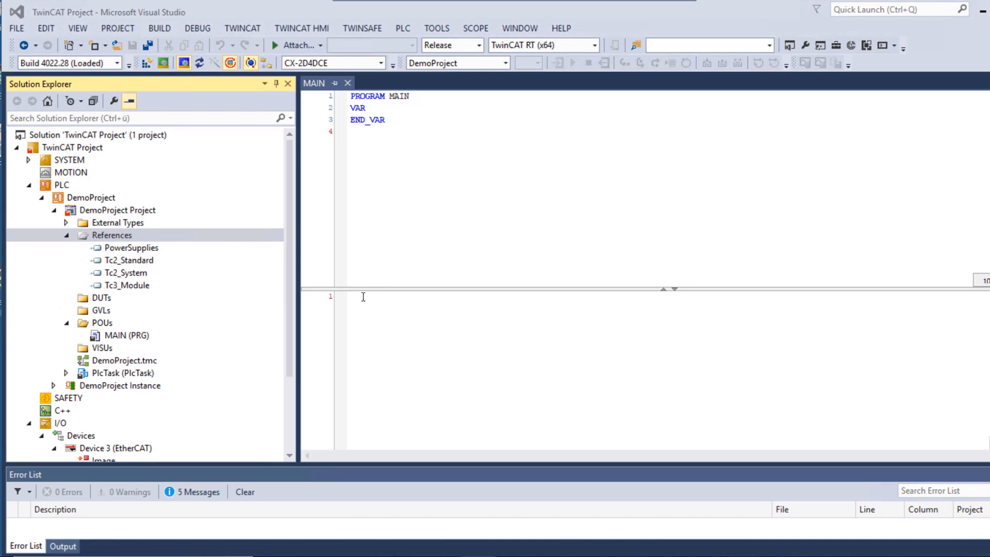
Step: Bring up the Input Assistant from MAIN's code body context menu
left_click(125, 335)
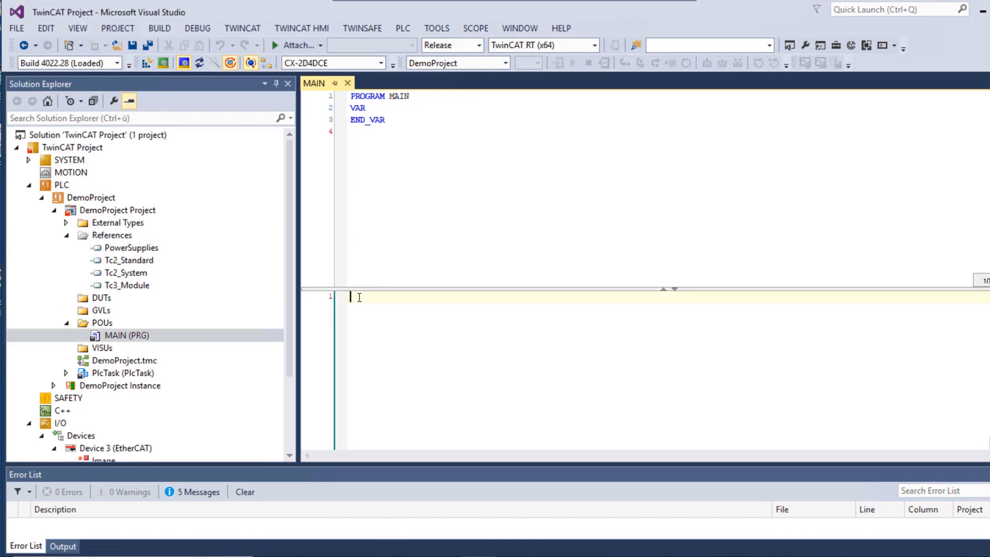
right_click(359, 297)
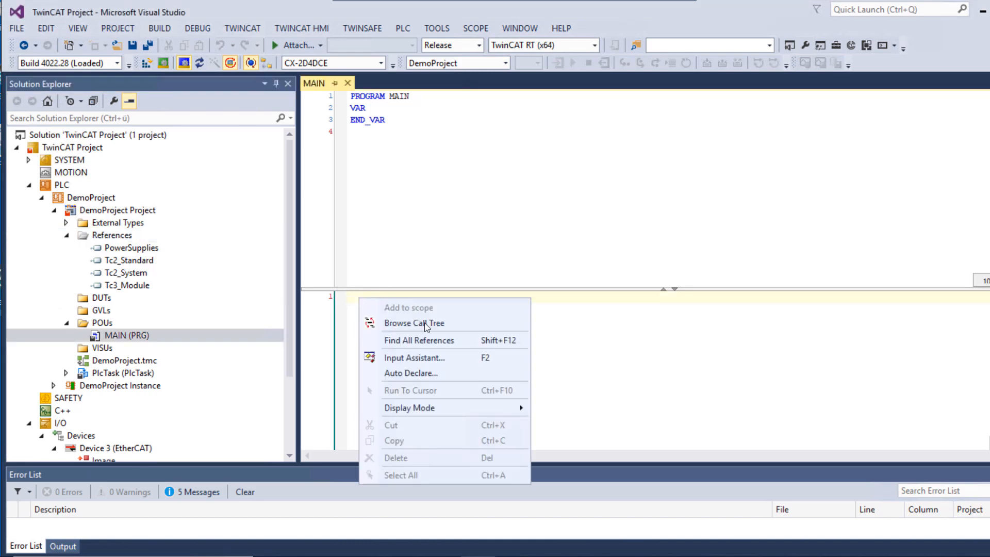
left_click(414, 358)
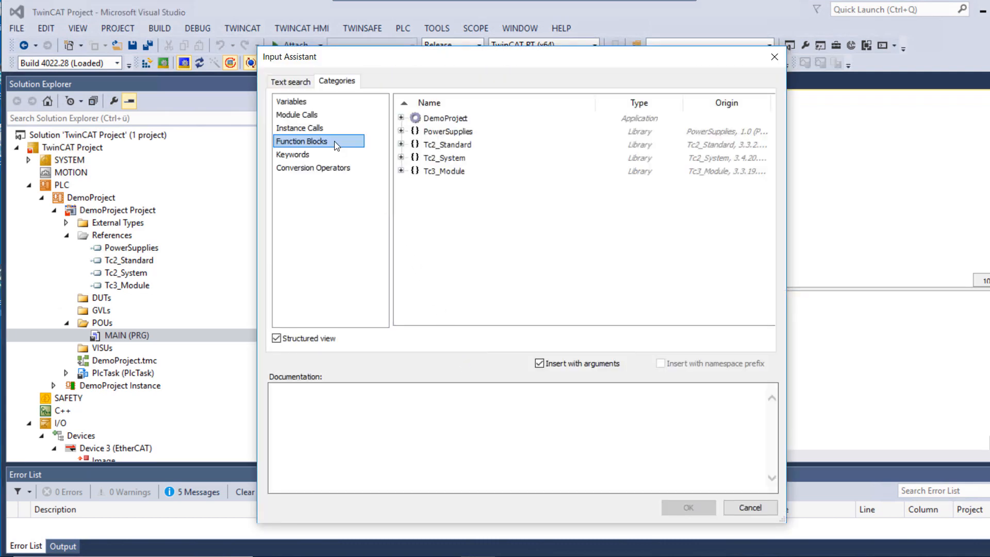
mouse_move(361, 149)
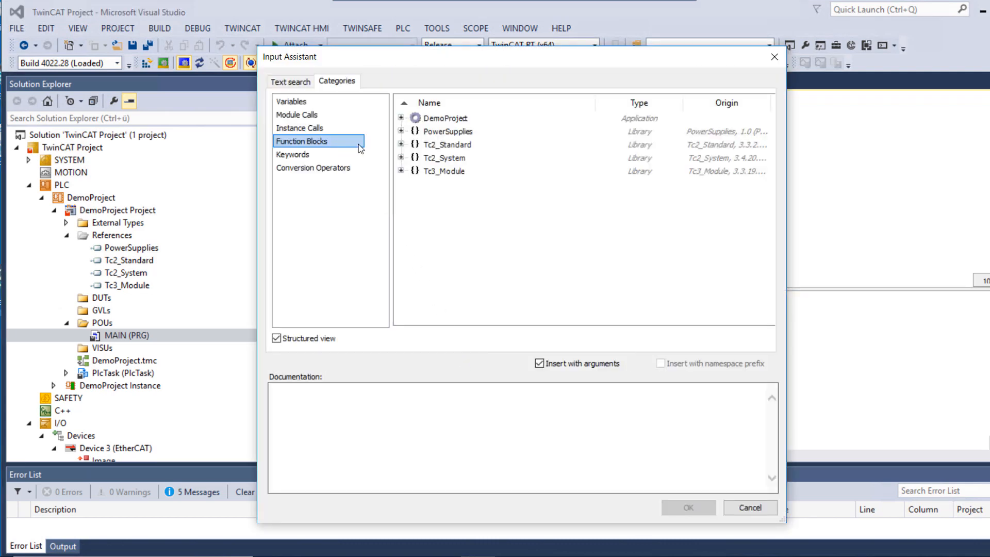
Step: Choose PS_DcUpsEC_Cyclic_1 from PowerSupplies > POUs and insert it into the code
left_click(402, 131)
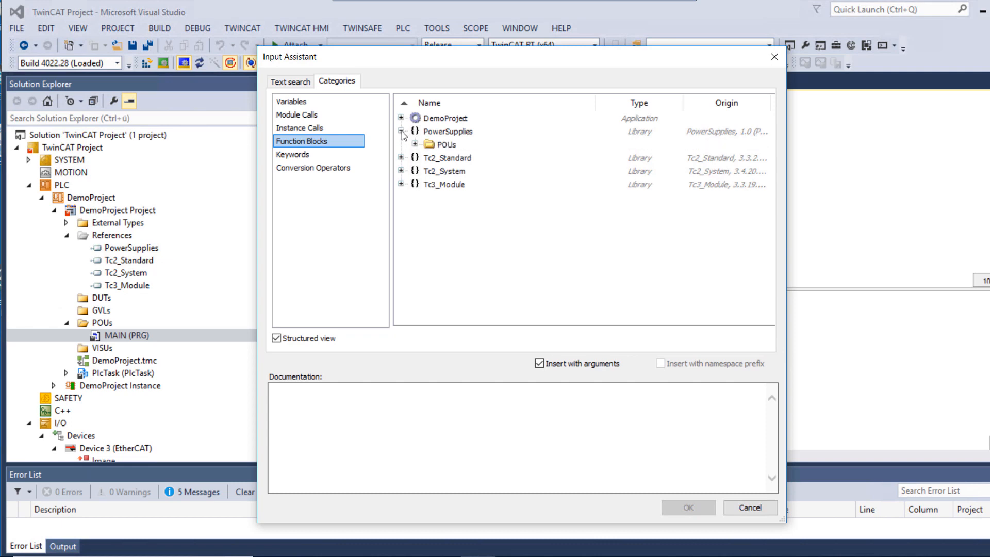
left_click(415, 144)
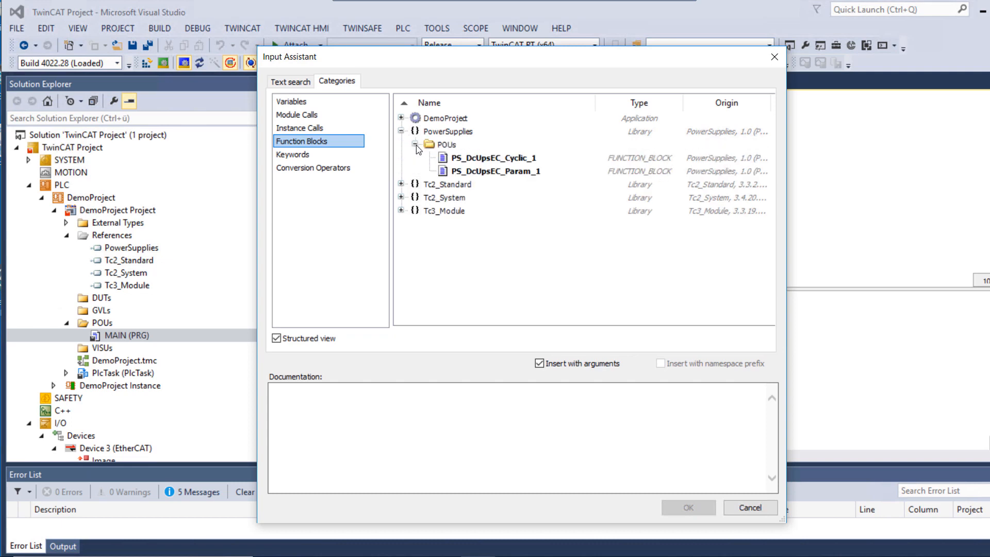
left_click(494, 157)
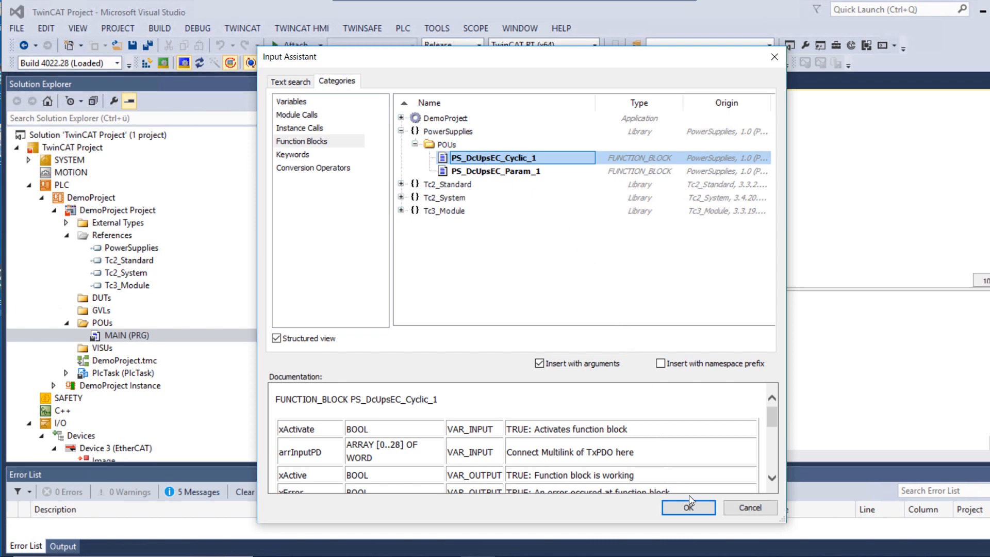
left_click(688, 508)
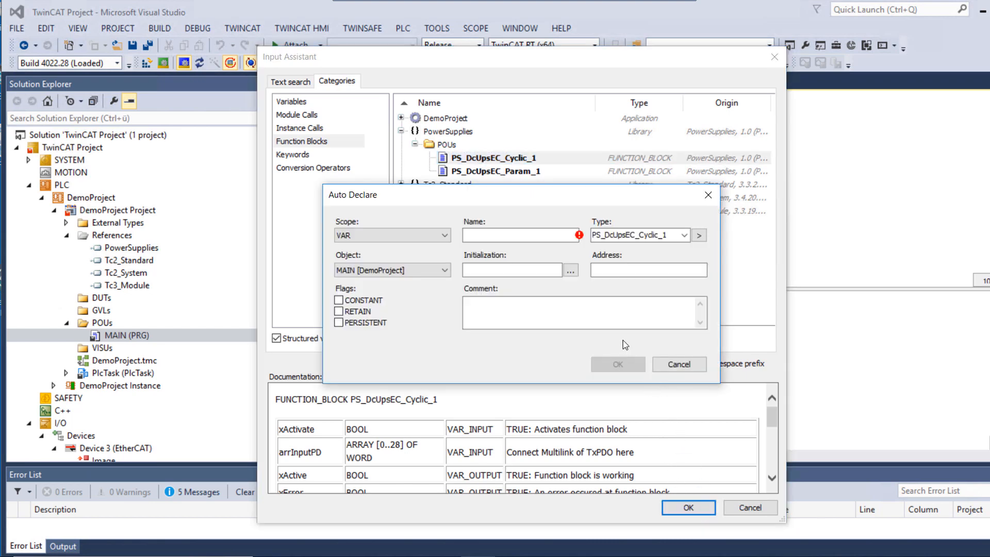
Step: Name the instance fbCyclic in Auto Declare and confirm the declaration
left_click(522, 235)
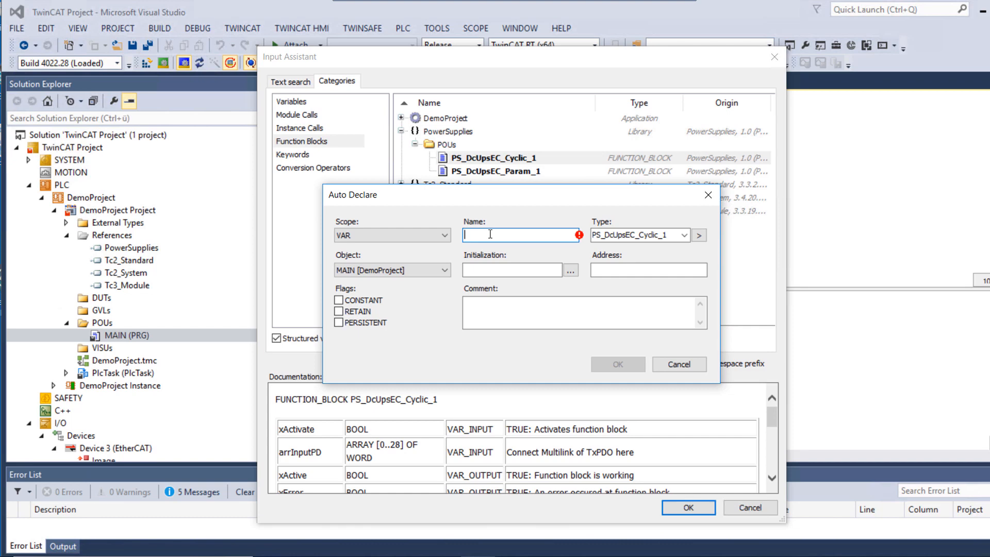
type("fbCycli")
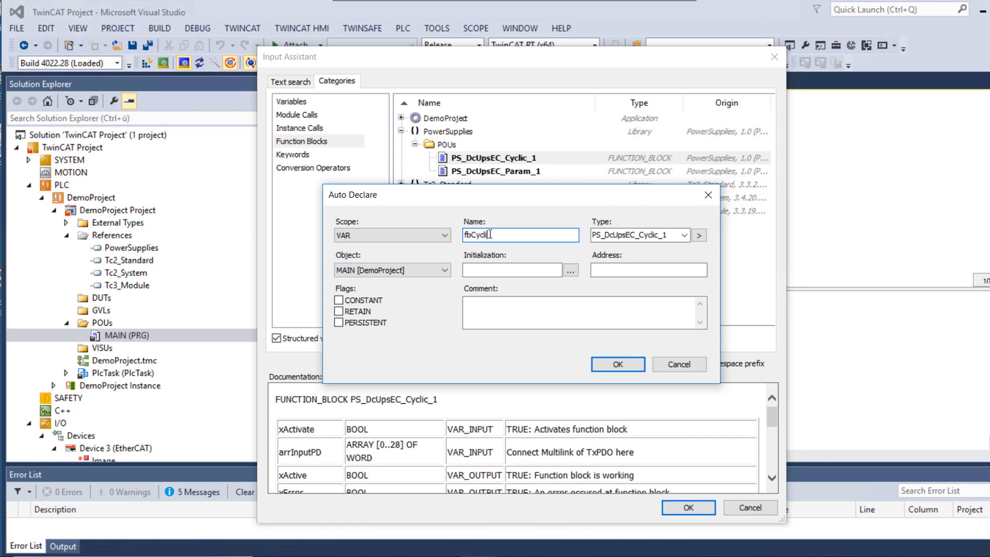
type("c")
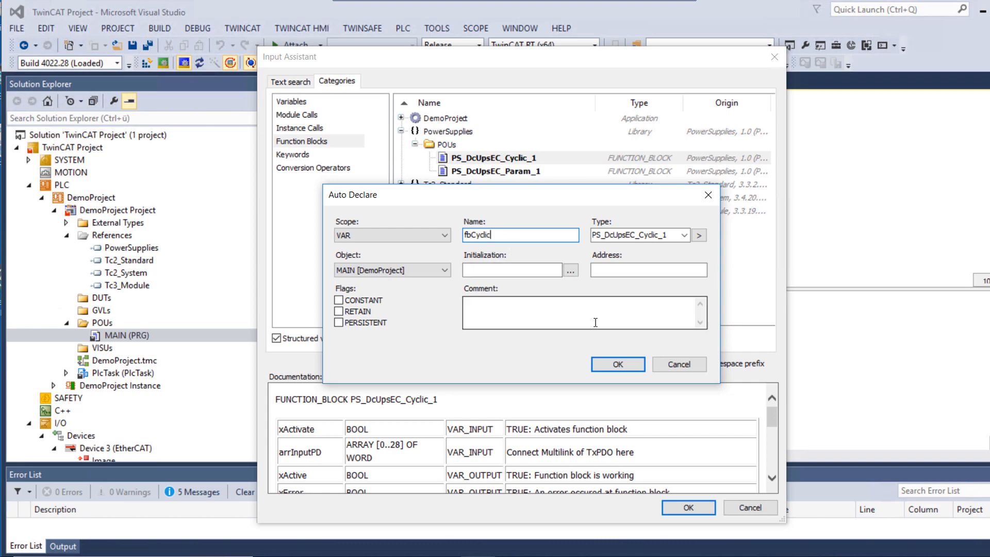
left_click(617, 364)
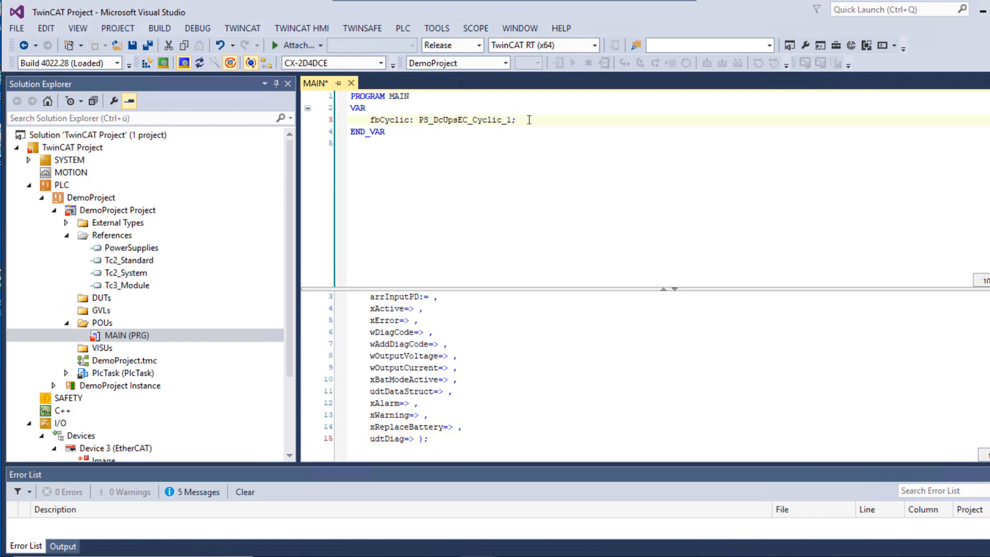
Step: Declare xActivate : BOOL := TRUE; in MAIN's declarations
type("xA")
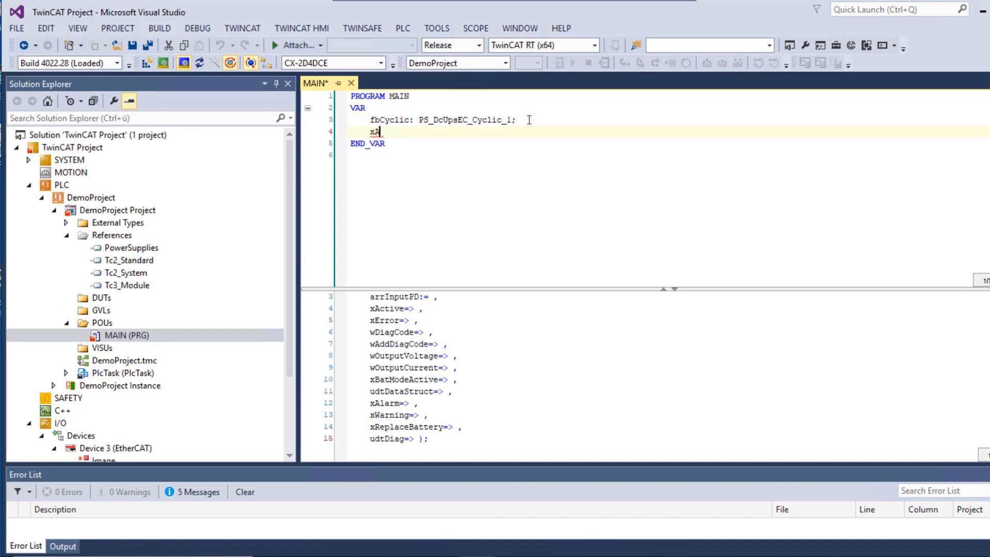
type("ctivate :")
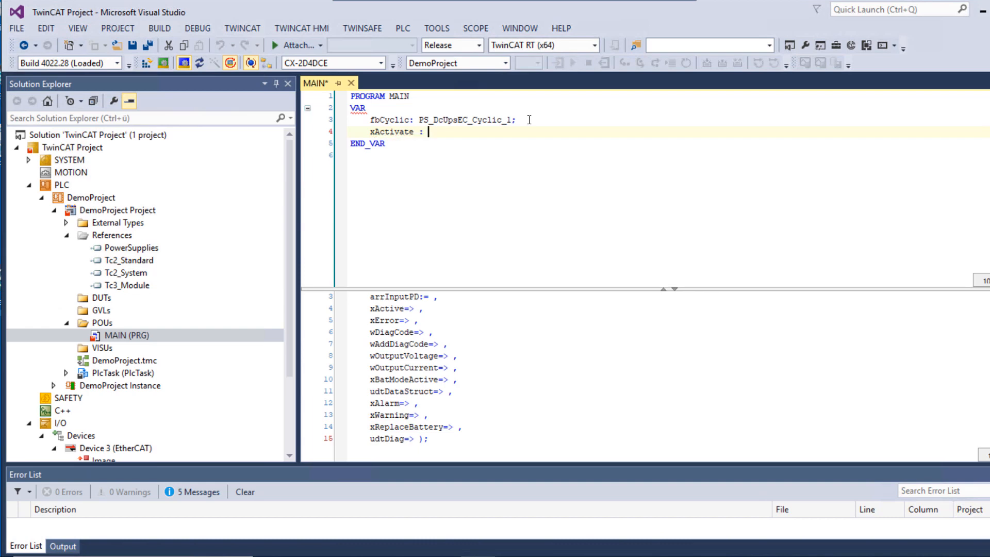
type("BOOL")
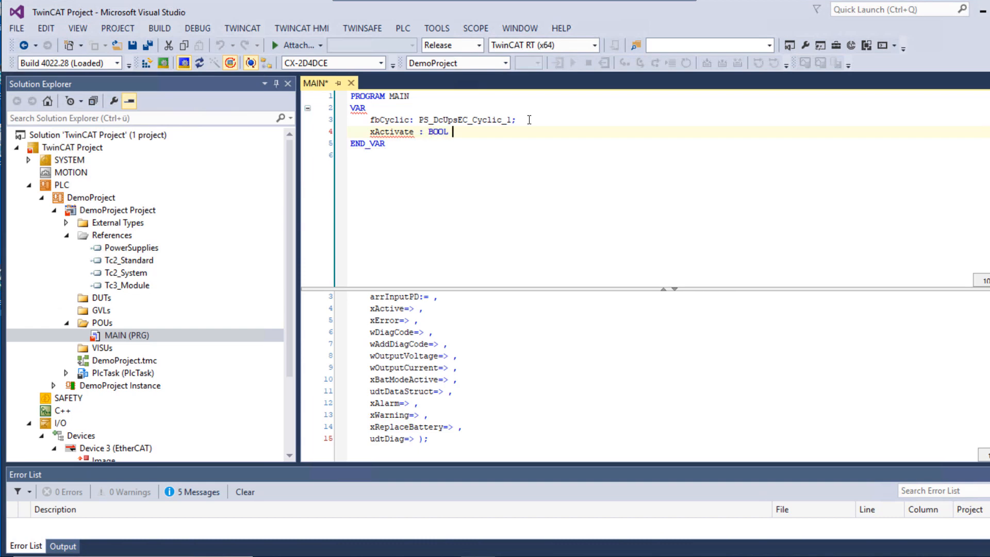
type(":= TR")
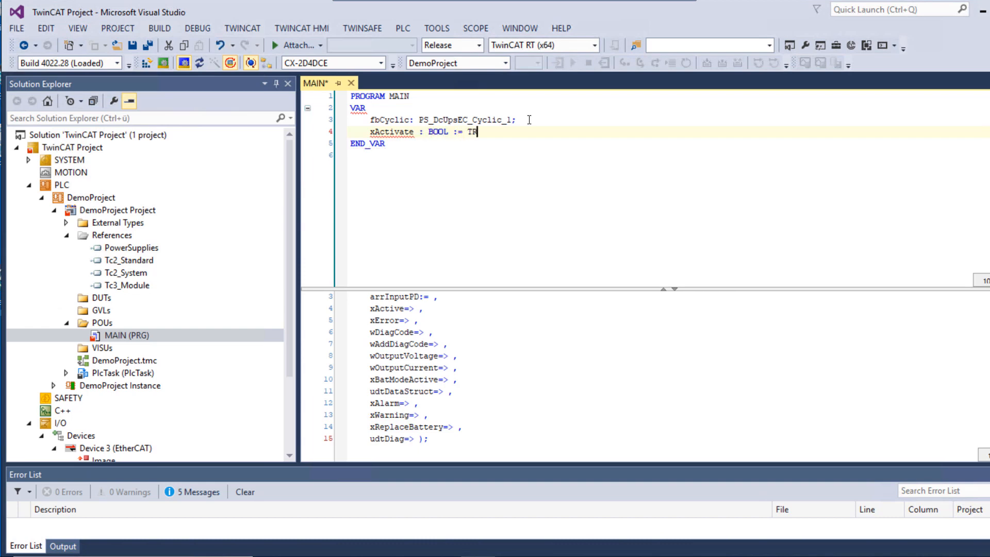
type("UE;")
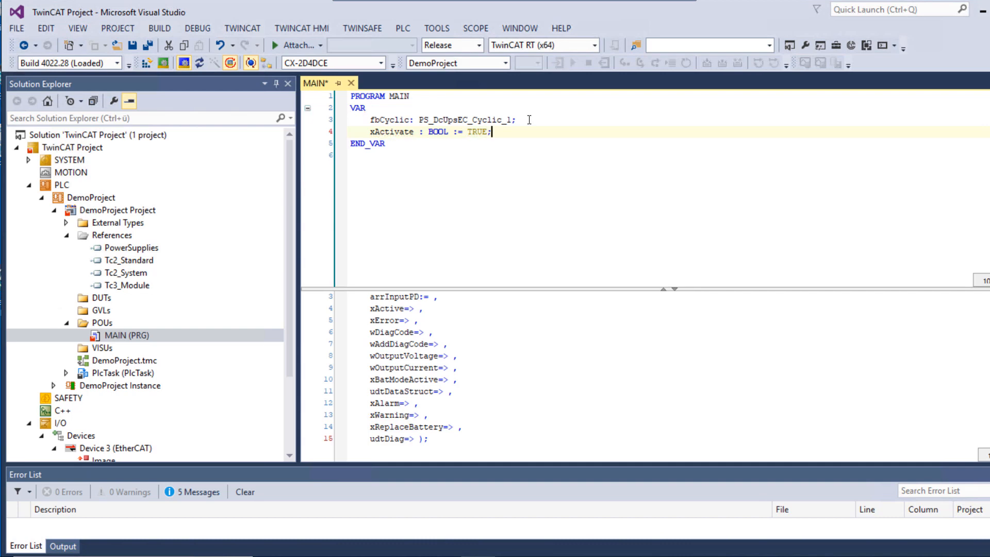
key("enter")
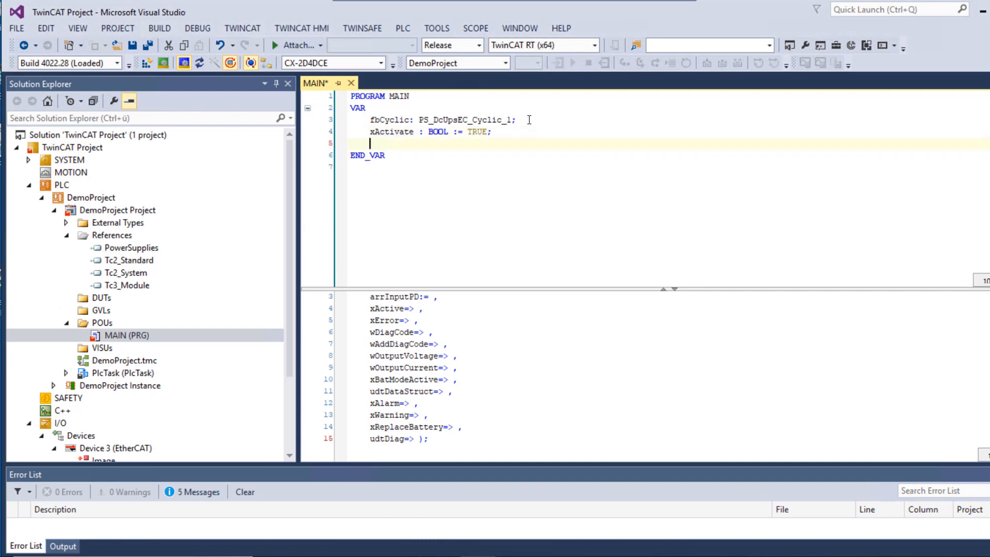
Step: Declare arrInputPD AT%I* : ARRAY [0..28] OF WORD; on the next line
type("arrInput")
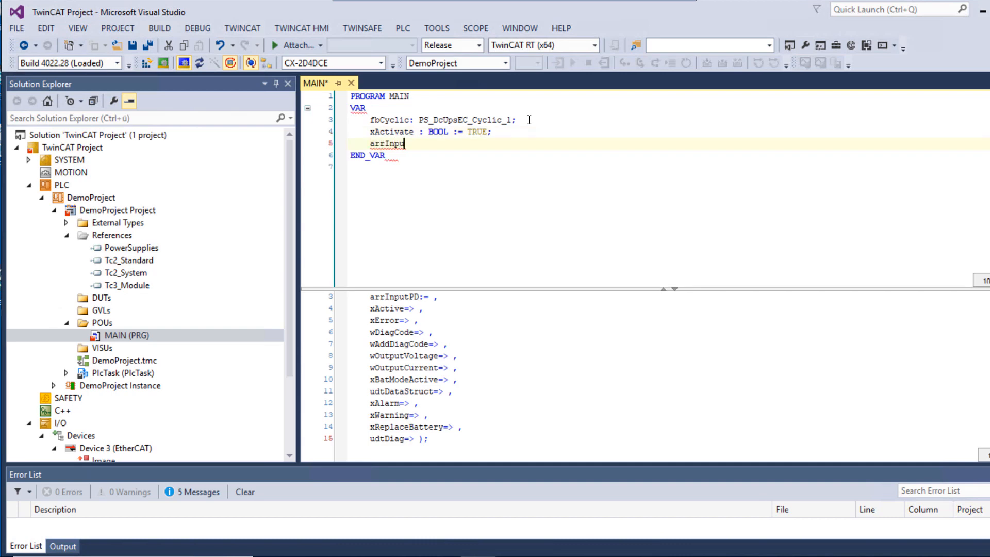
type("PD AT")
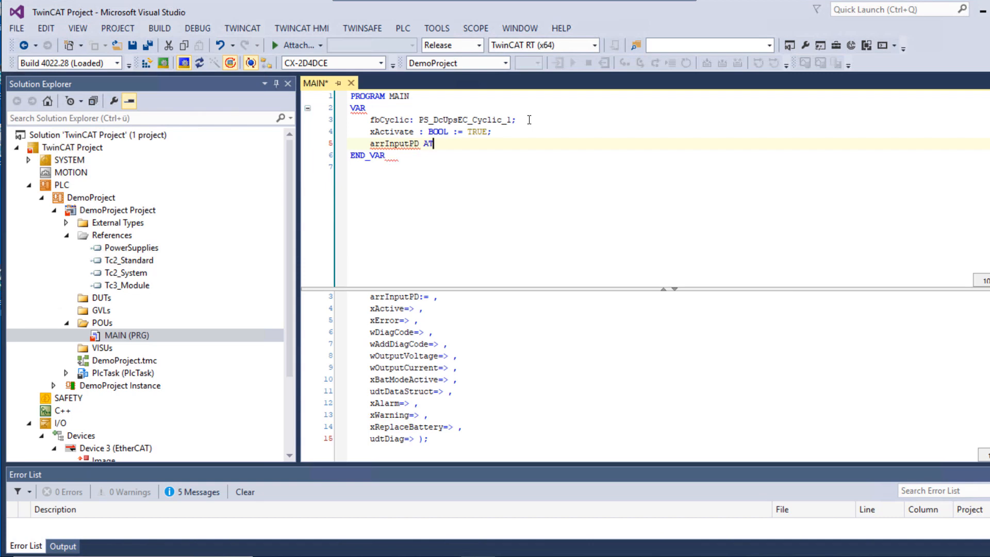
type("%I")
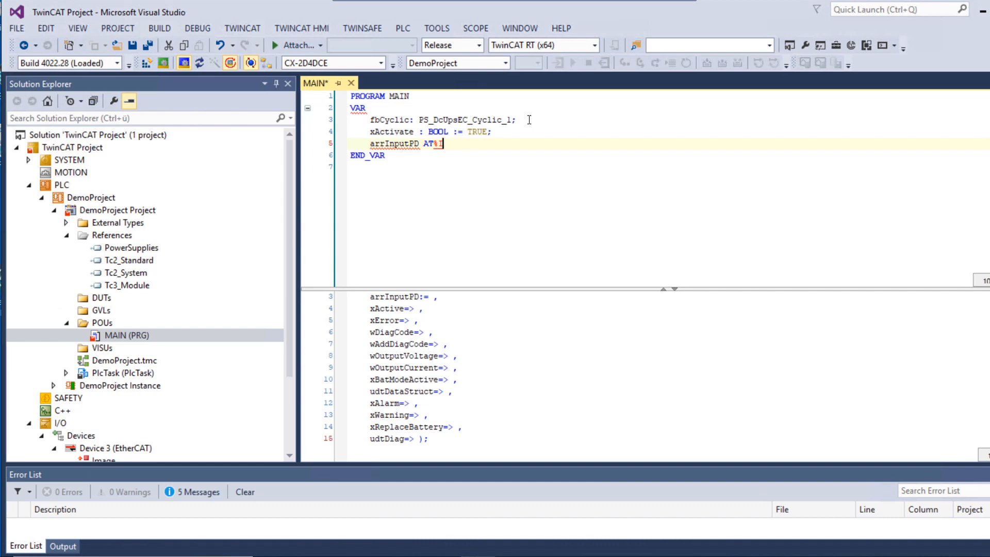
type("*")
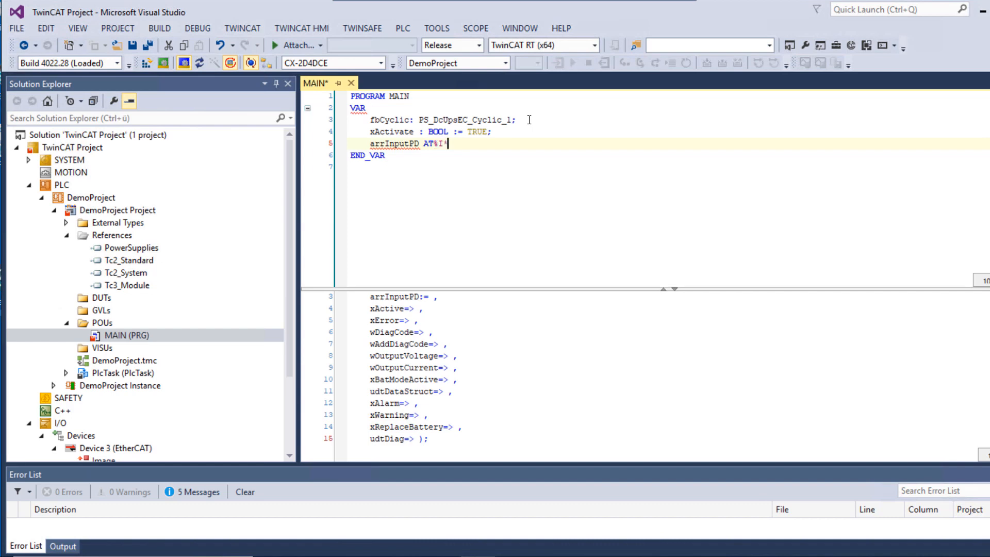
type(":")
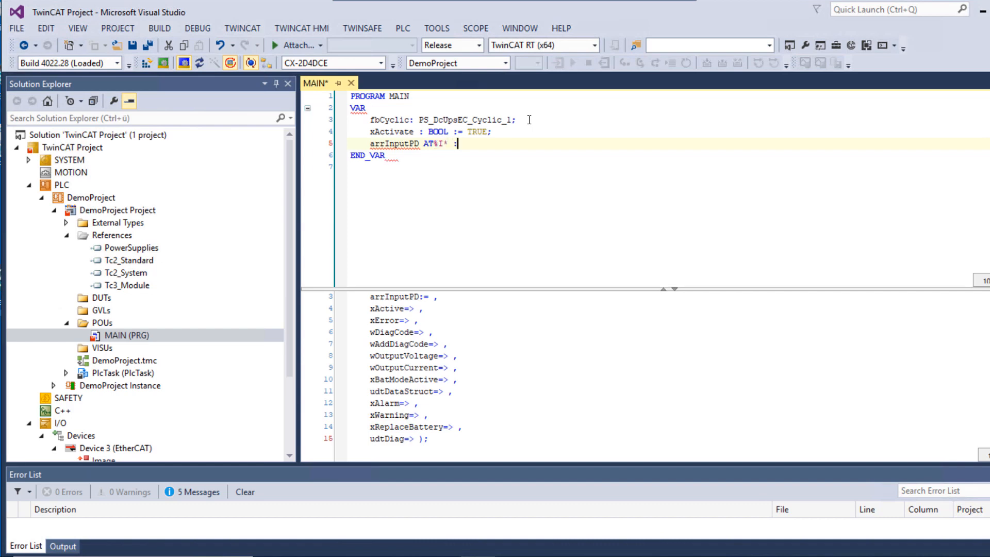
type("ARRAY")
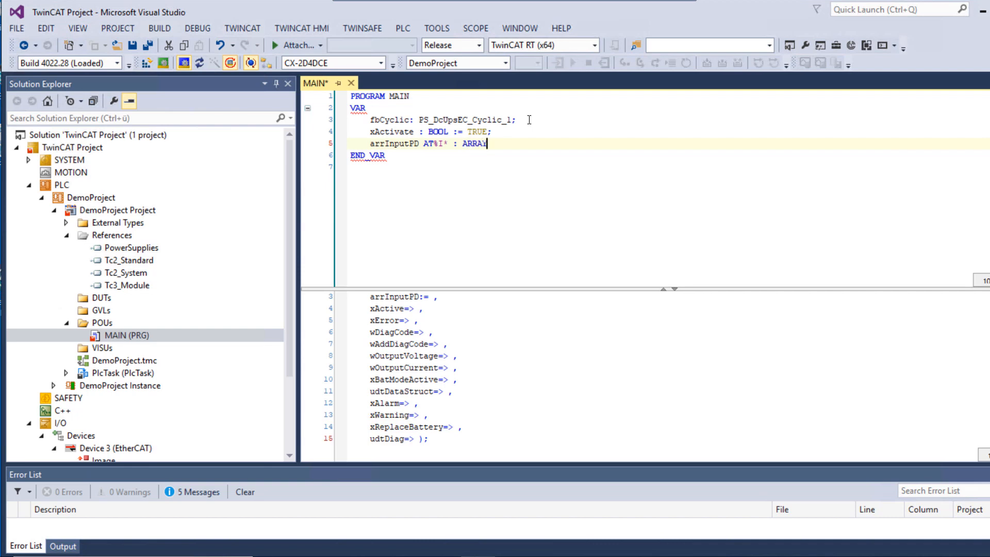
type("[")
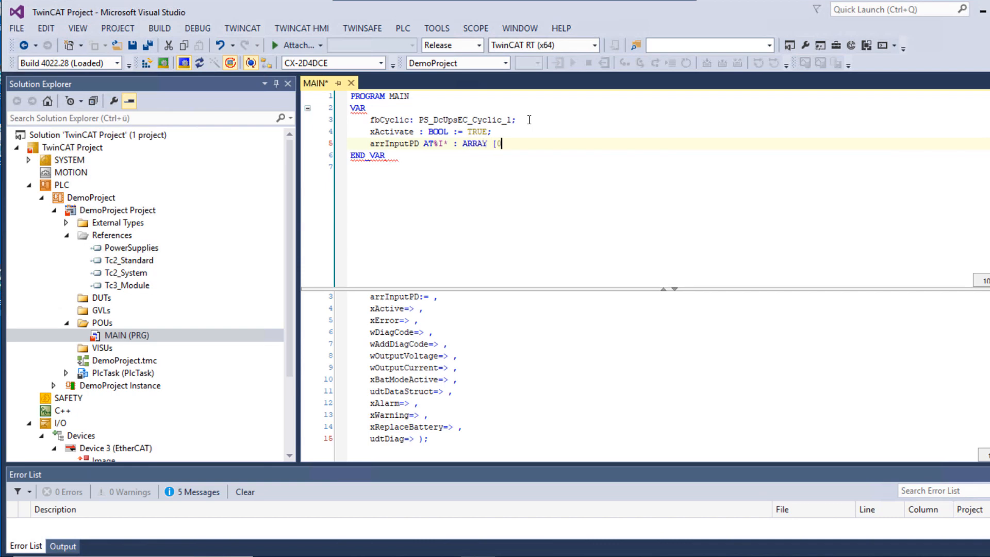
type("0..28] OF WORD")
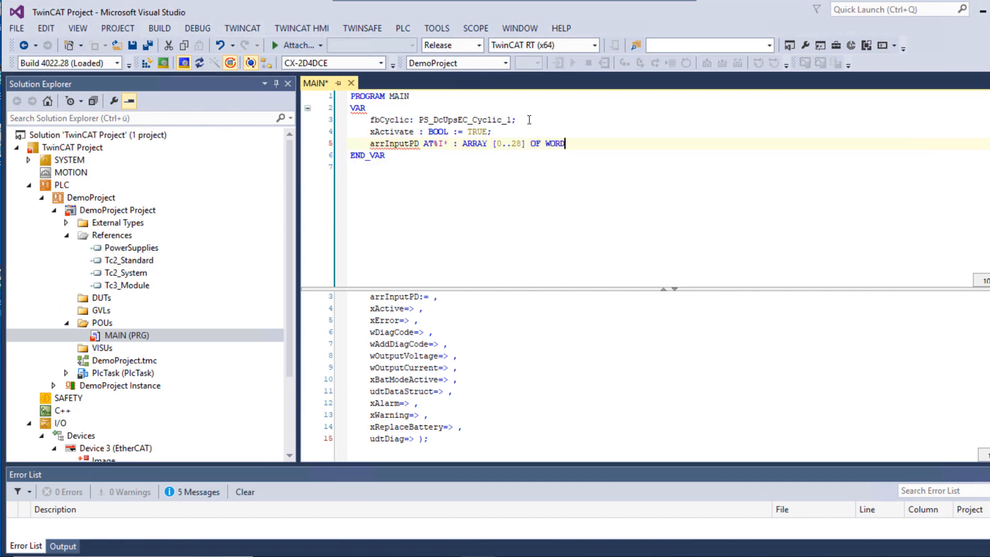
type(";")
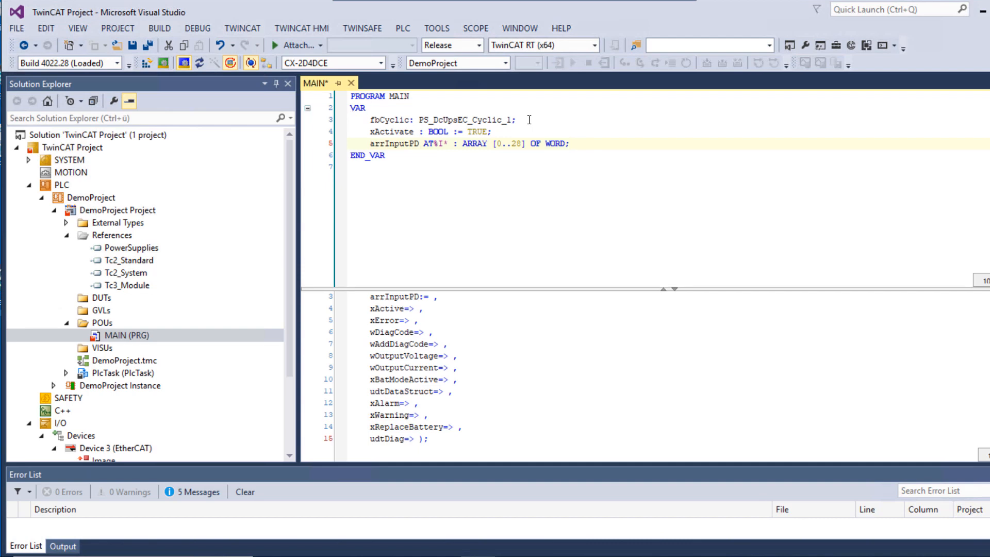
mouse_move(553, 292)
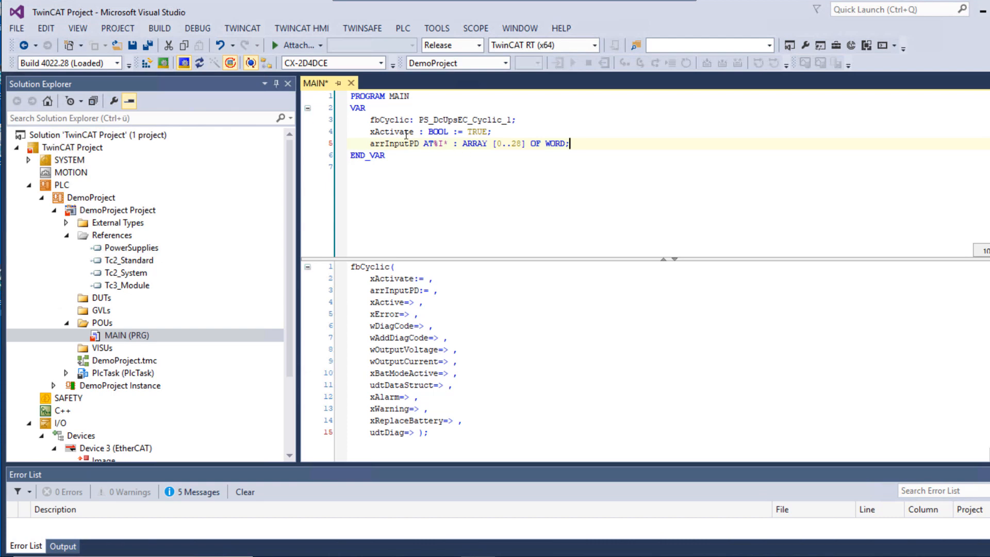
Step: Copy xActivate from the declaration and paste it into fbCyclic's xActivate input
right_click(392, 131)
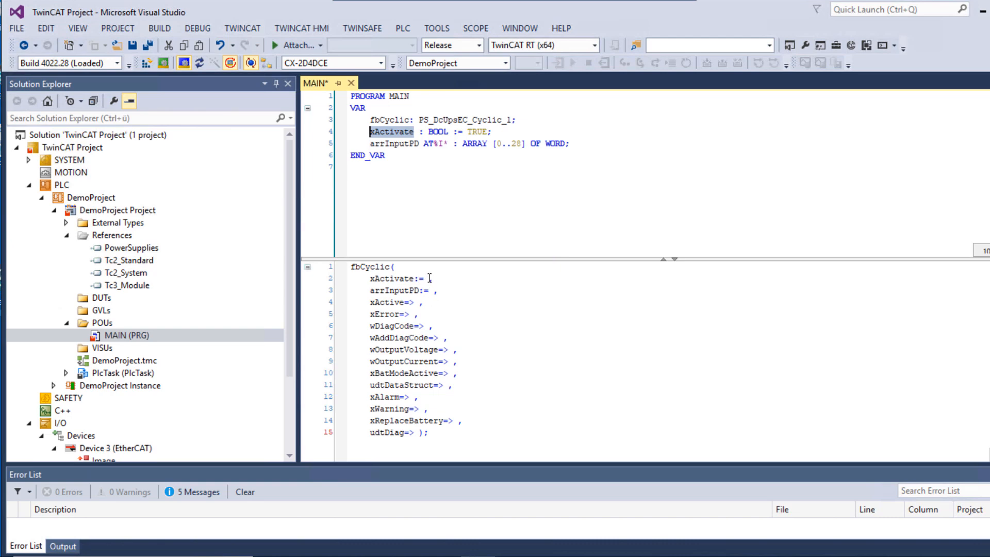
right_click(404, 278)
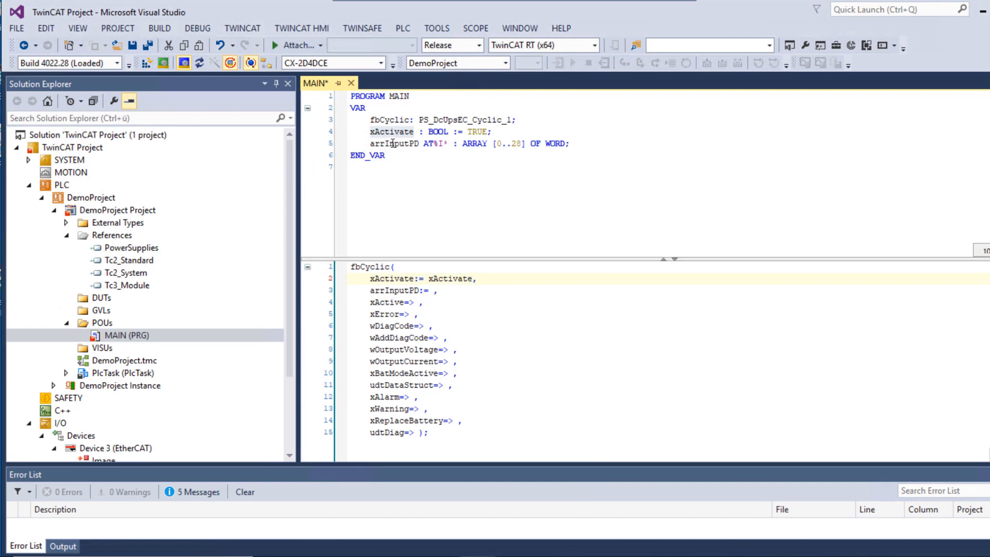
Step: Copy arrInputPD and paste it into fbCyclic's arrInputPD input
right_click(392, 144)
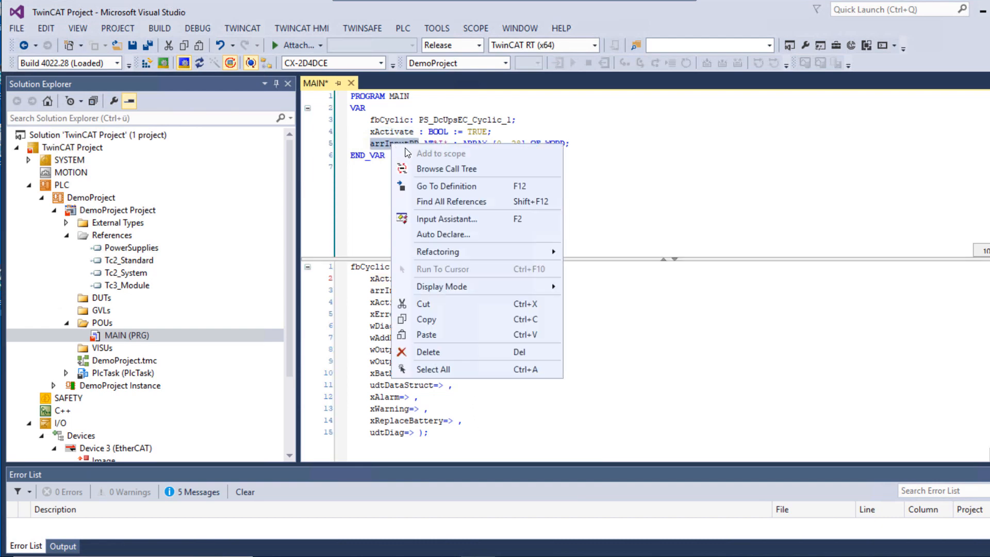
left_click(447, 320)
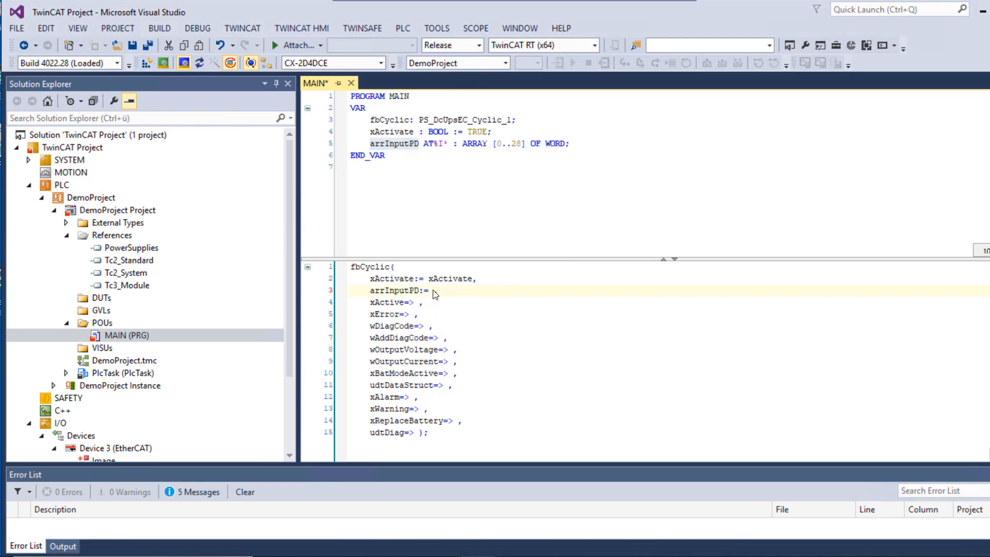
right_click(434, 291)
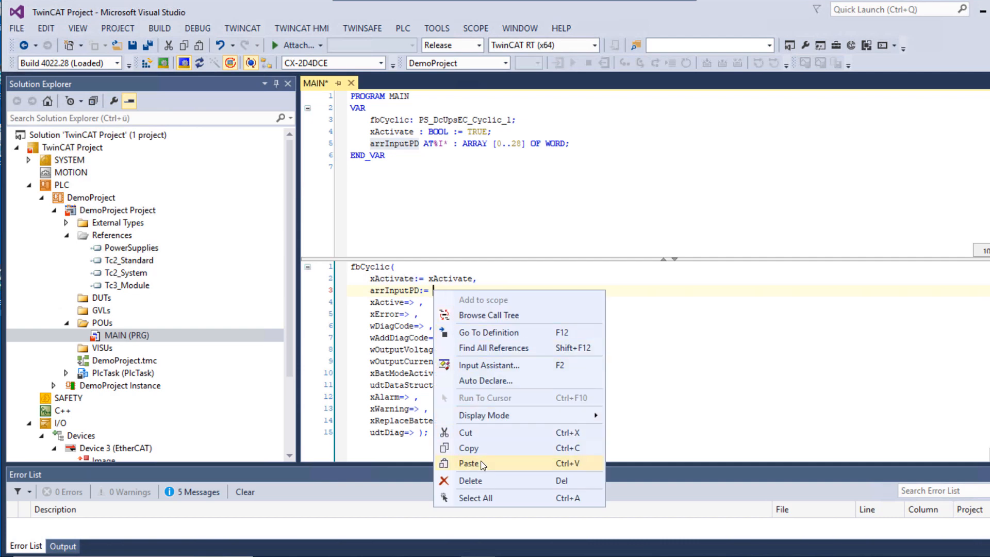
left_click(470, 463)
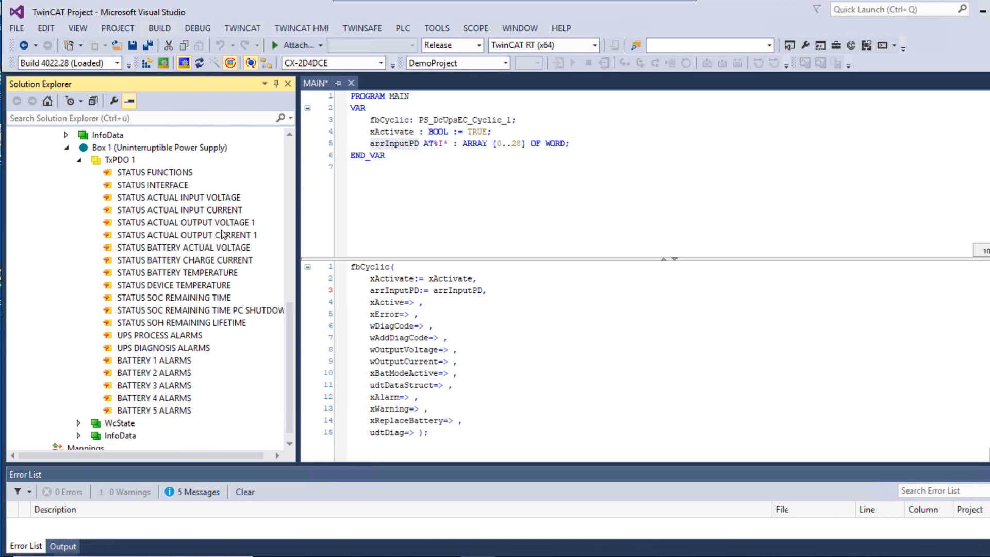
Step: Multi-link all TxPDO 1 entries of the UPS box to MAIN.arrInputPD
left_click(155, 172)
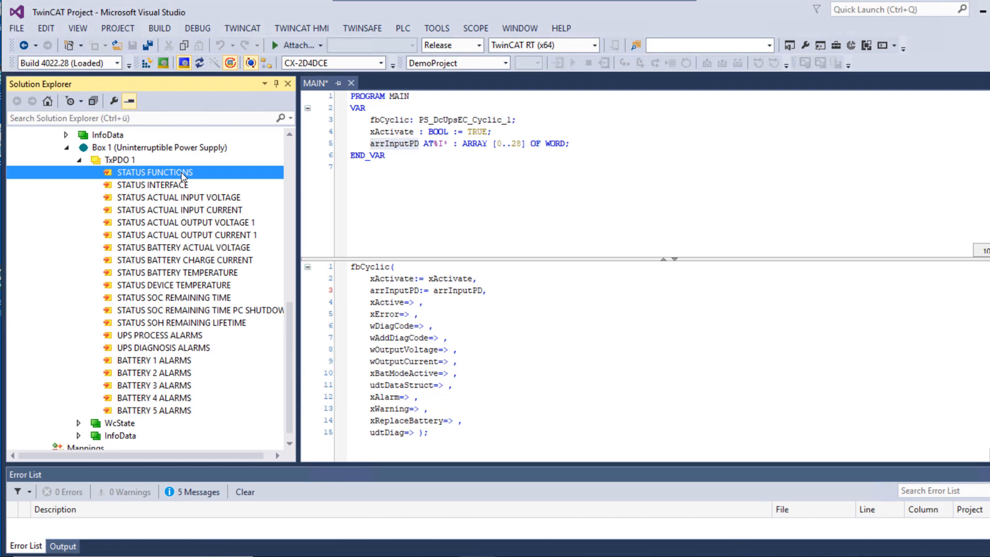
mouse_move(180, 411)
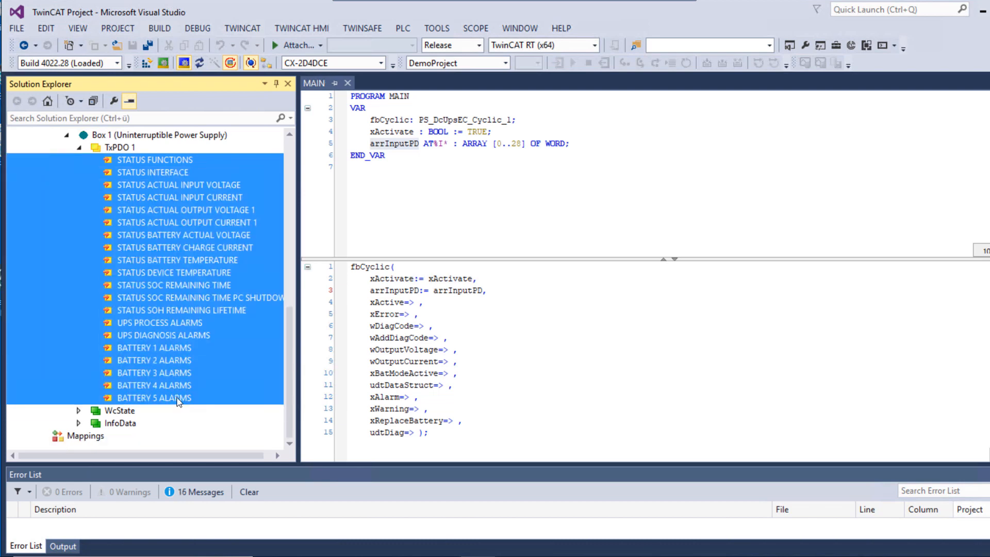
right_click(178, 398)
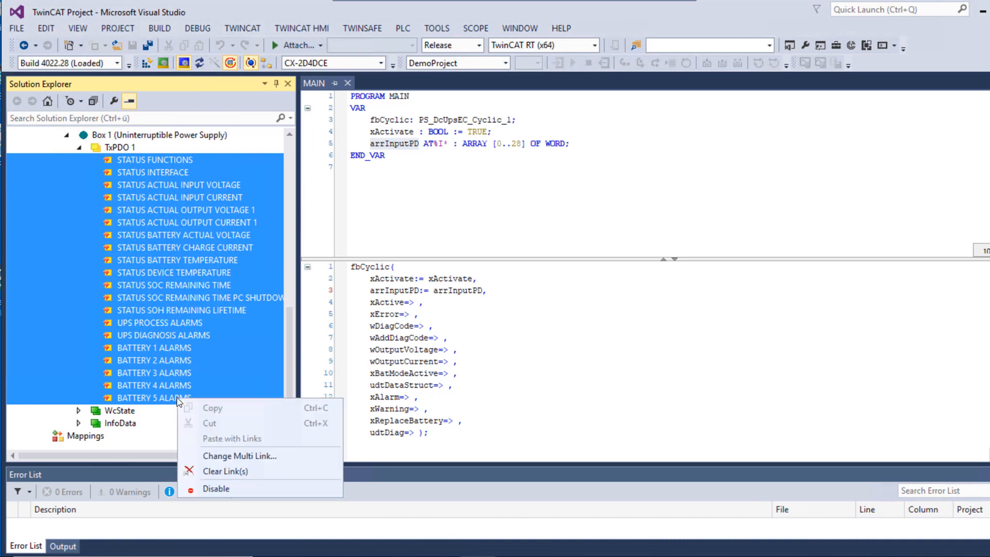
mouse_move(238, 456)
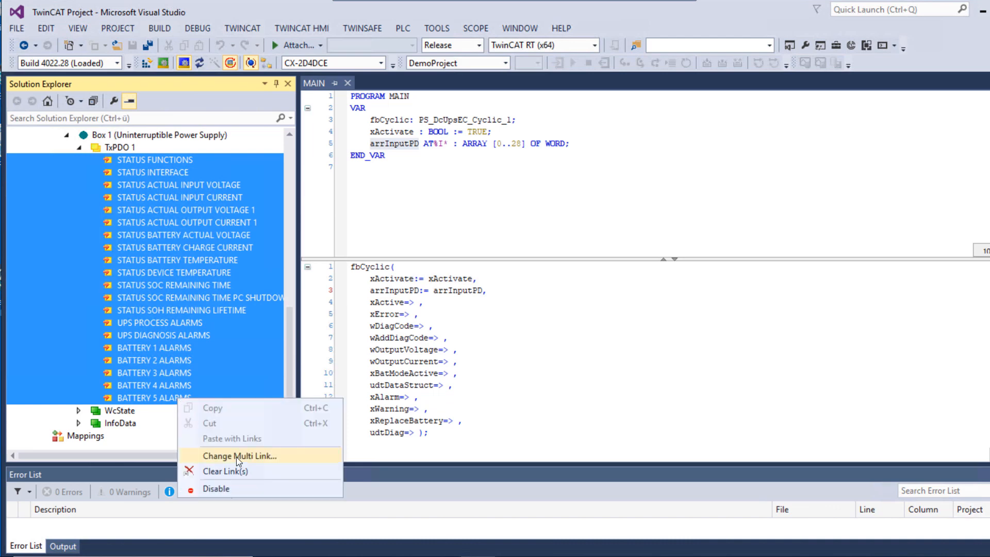
left_click(240, 455)
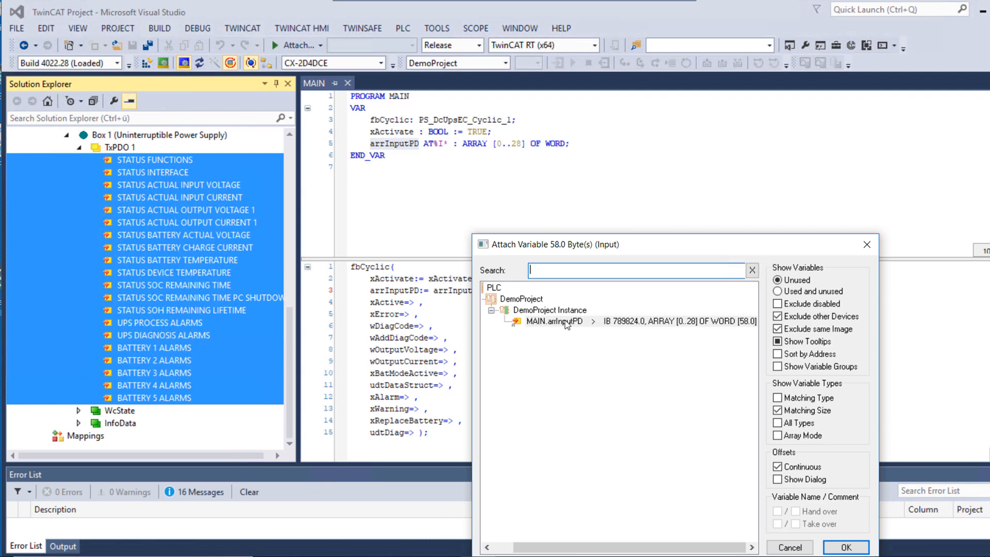
left_click(565, 322)
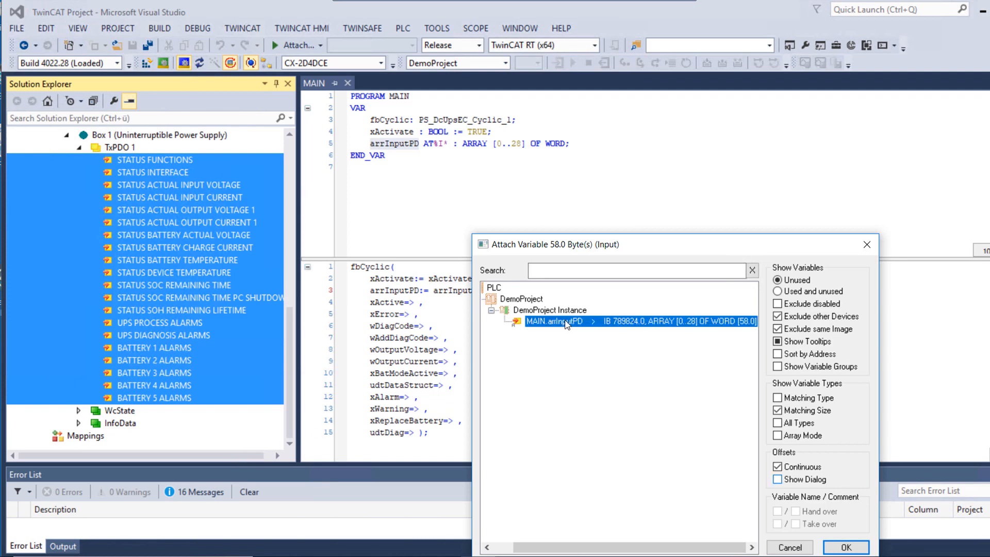
left_click(846, 547)
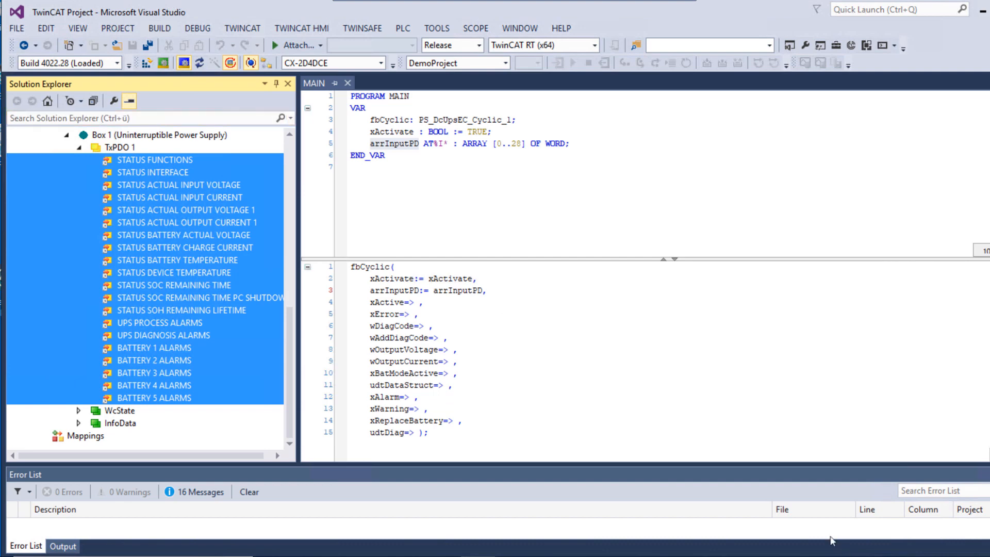
left_click(159, 28)
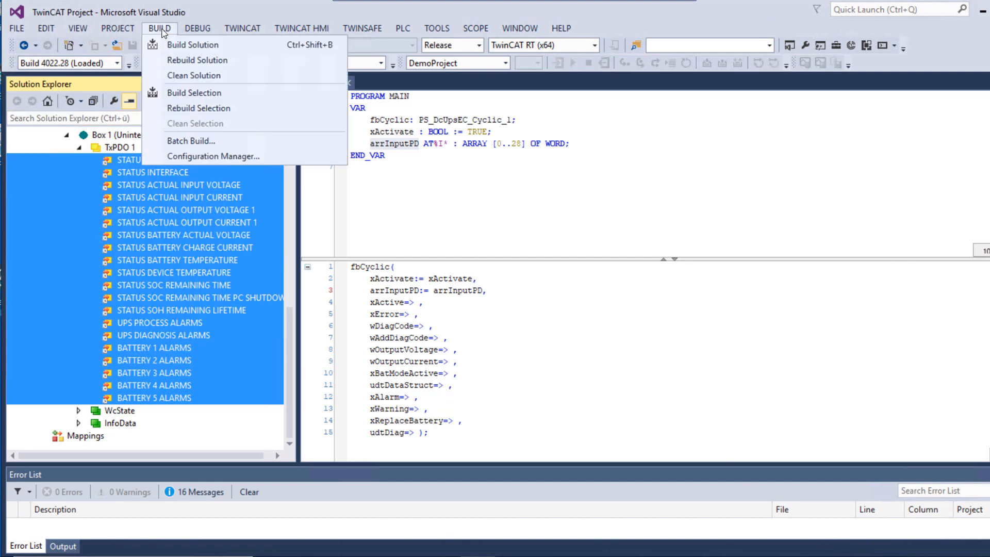
mouse_move(209, 53)
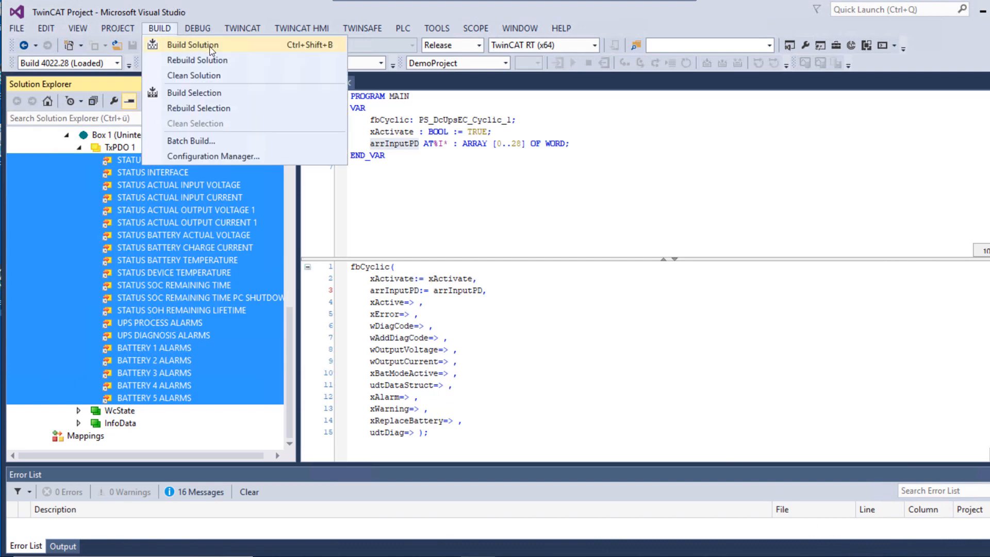
Step: Build the solution, activate the configuration and restart TwinCAT in Run Mode
left_click(193, 44)
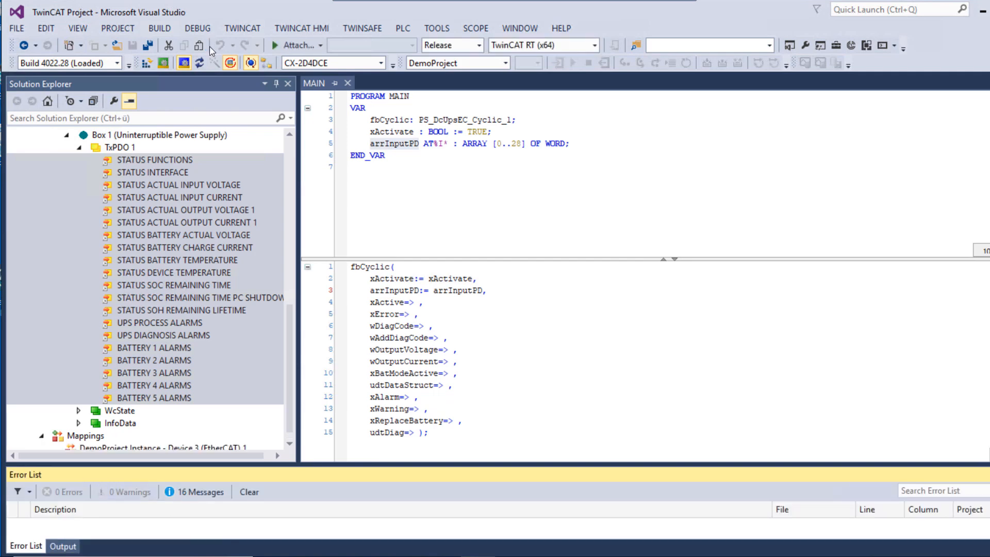
mouse_move(145, 63)
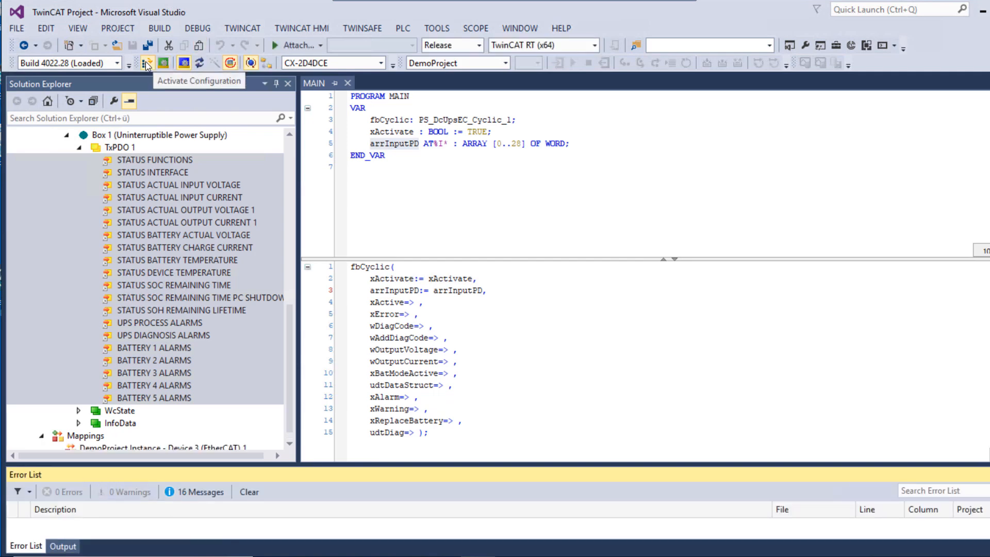
left_click(146, 63)
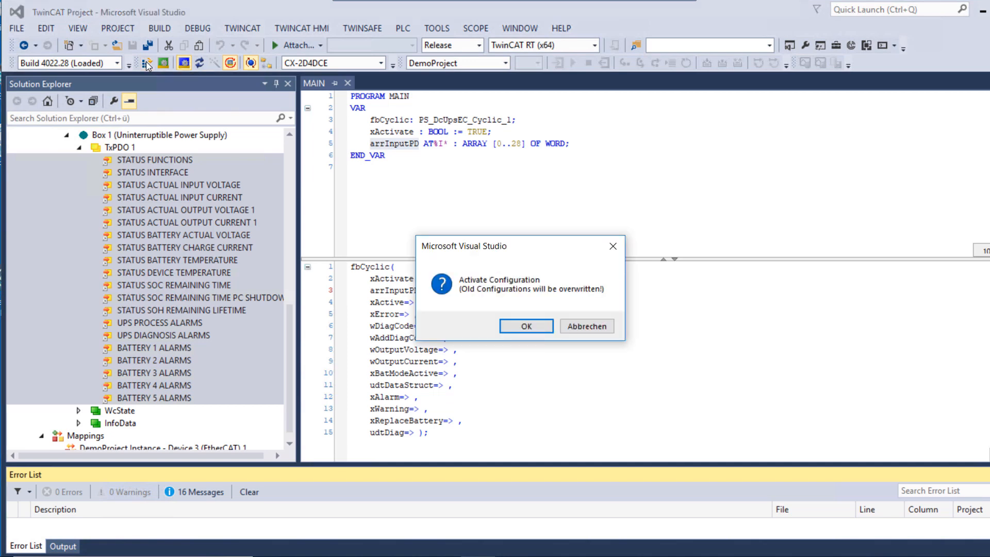
left_click(526, 326)
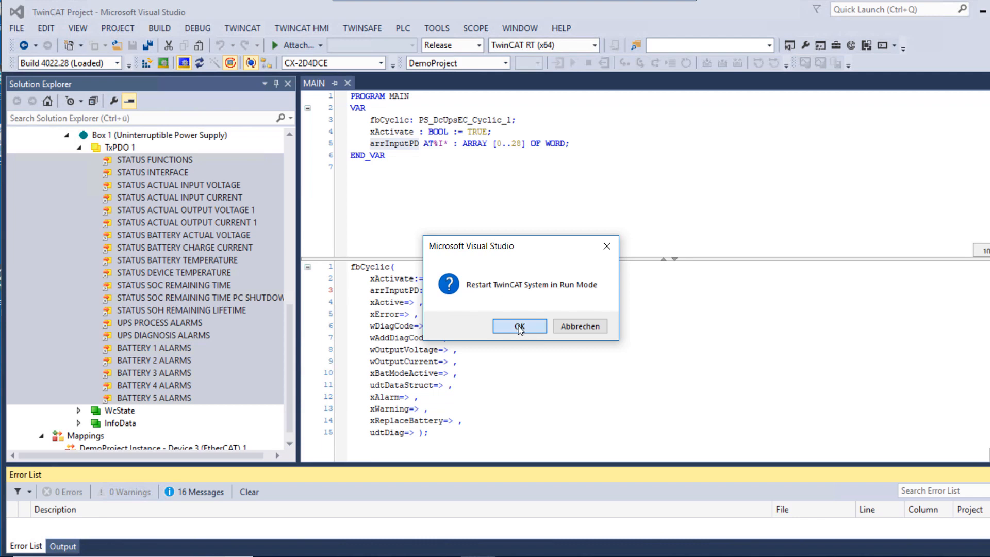
left_click(518, 326)
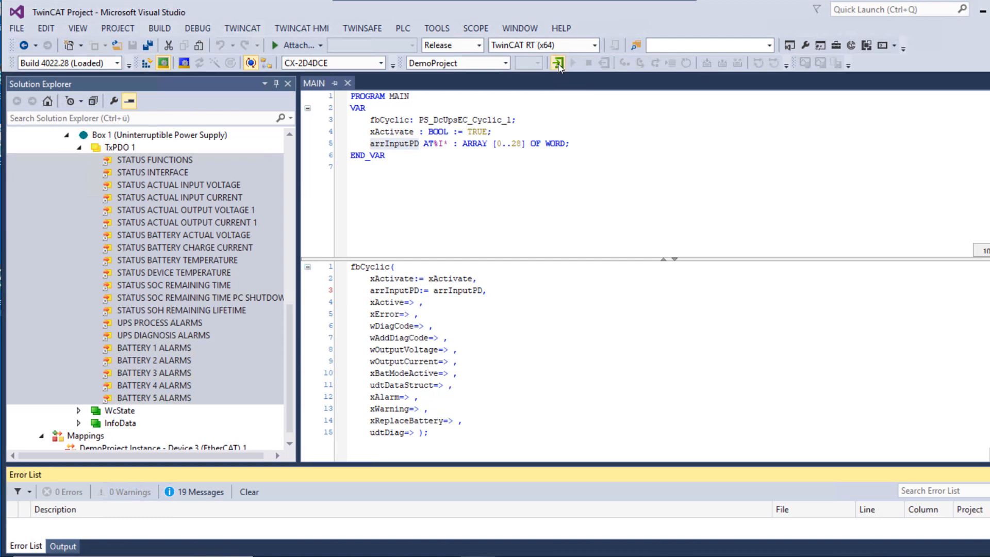
Step: Log in to the PLC and expand fbCyclic to show live values like 23998 mV output
left_click(558, 63)
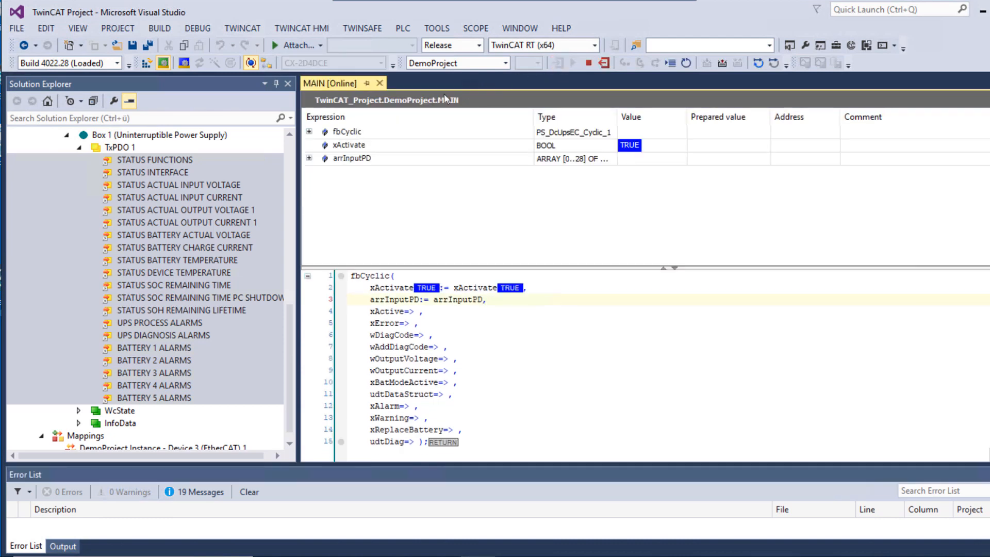
left_click(309, 131)
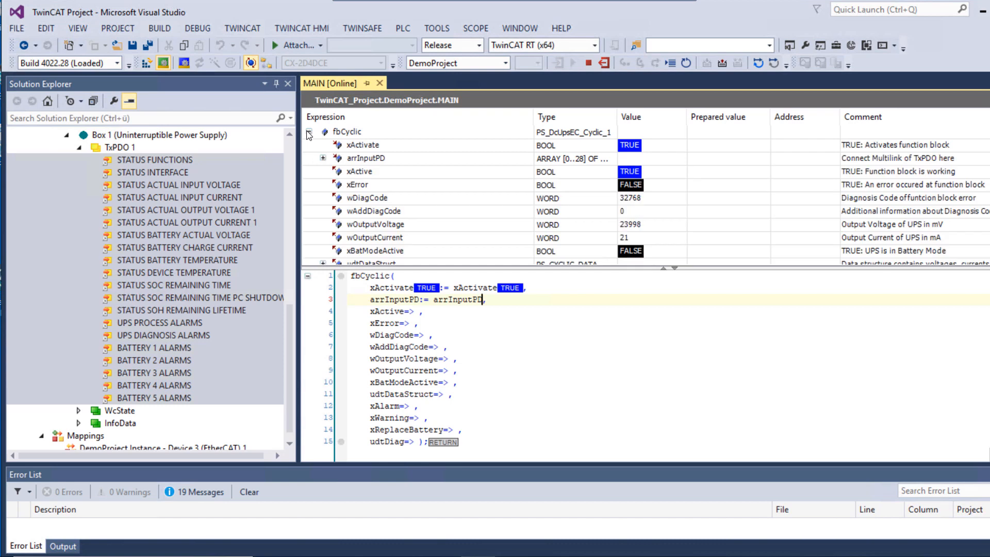